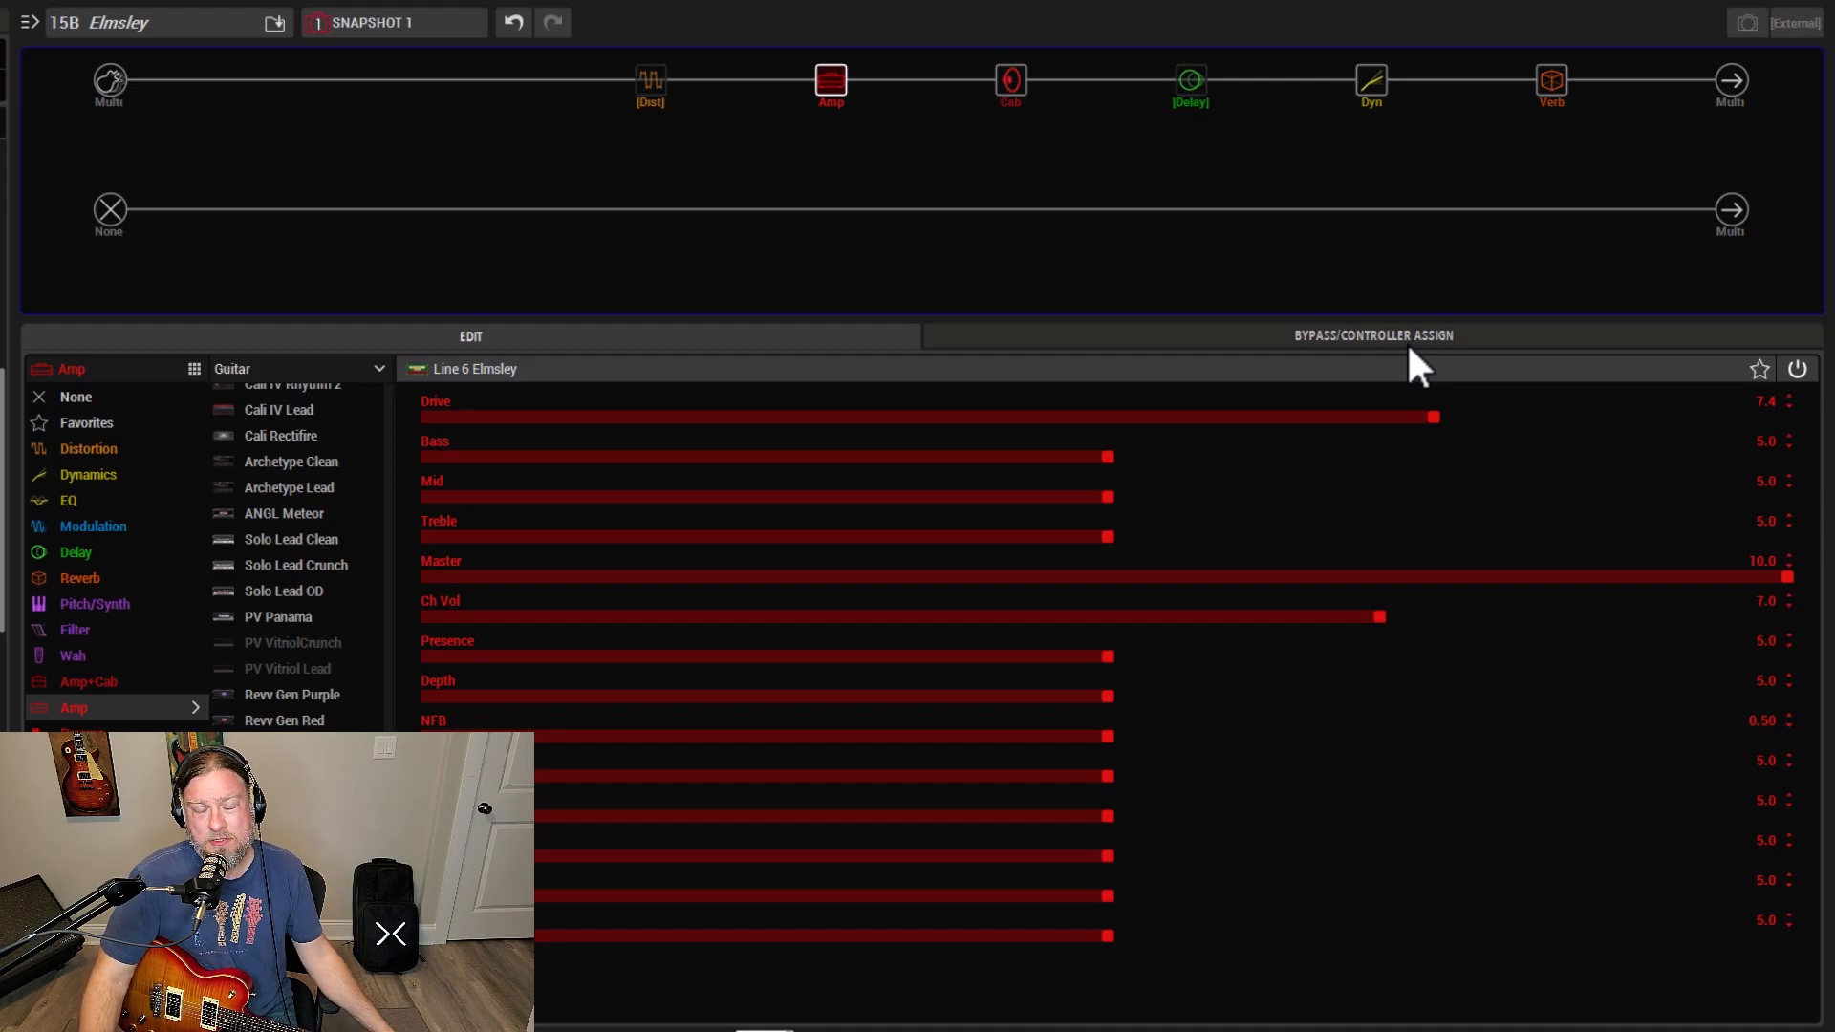
{"action": "mouse_move", "coordinate": [603, 474]}
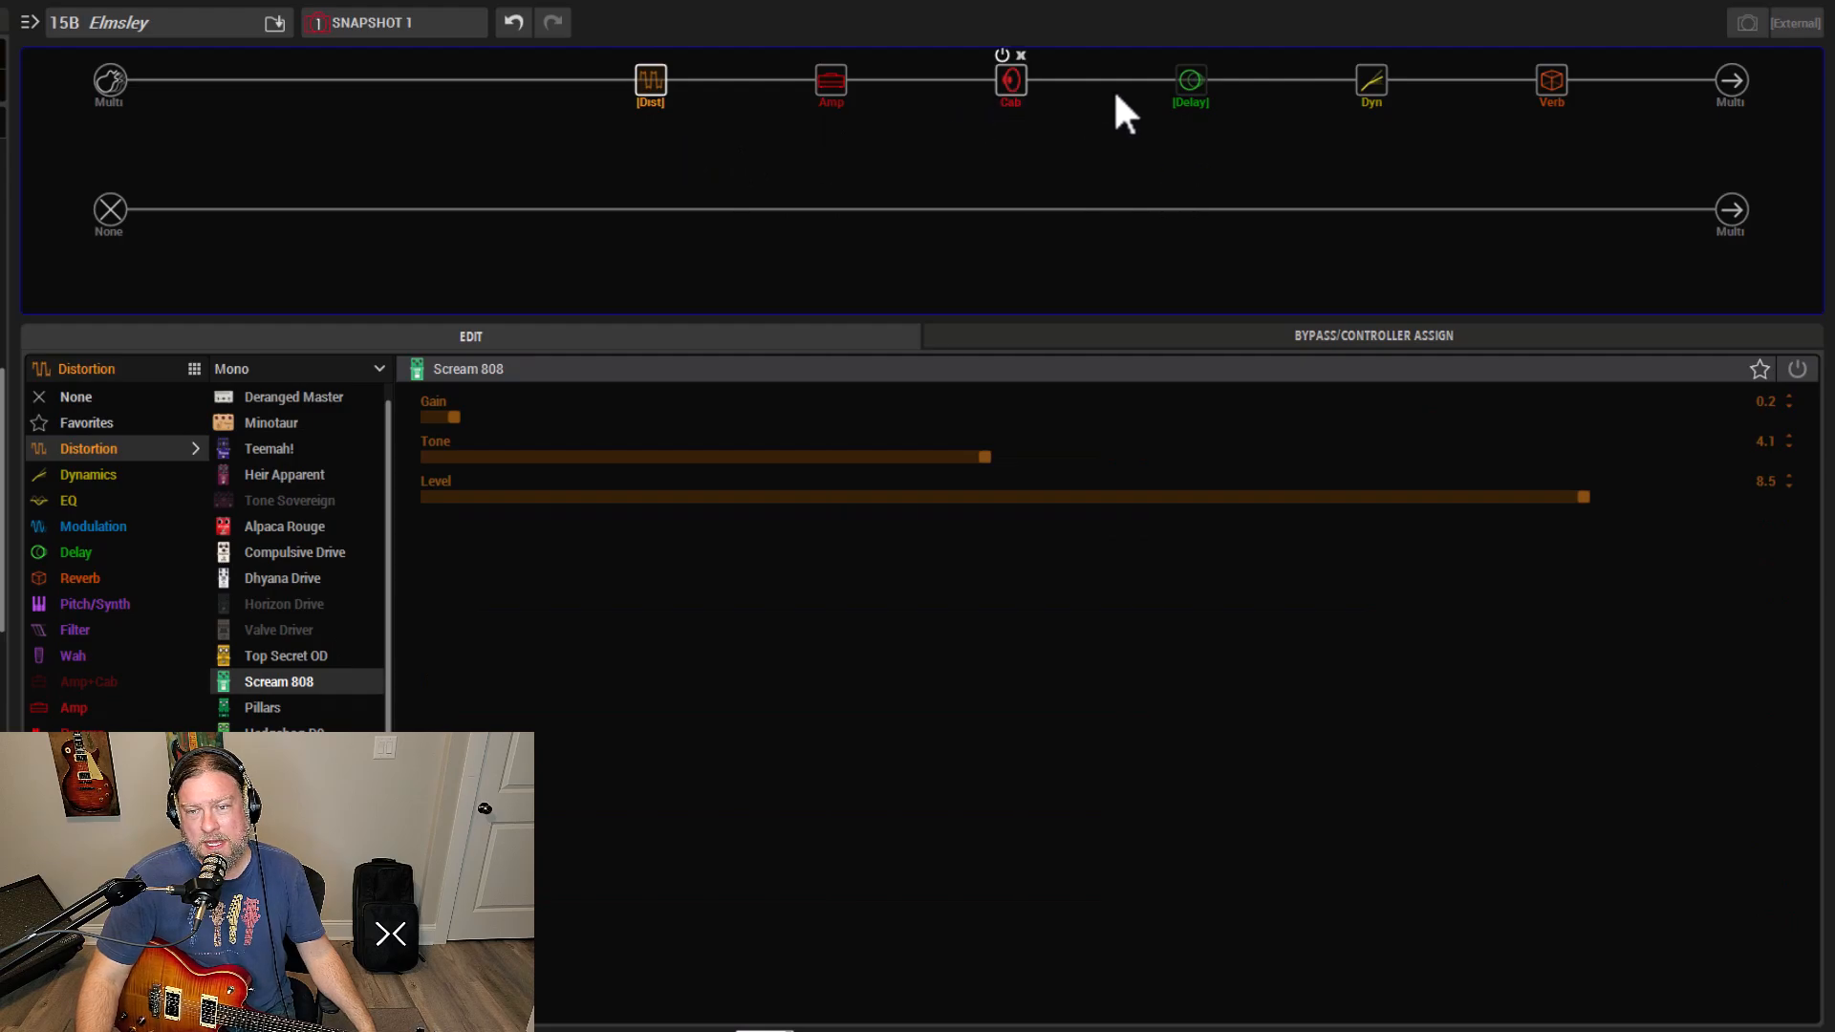
Check the dual cab and Elmsley amp, then show the Scream 808 drive settings.
{"action": "left_click", "coordinate": [1010, 78]}
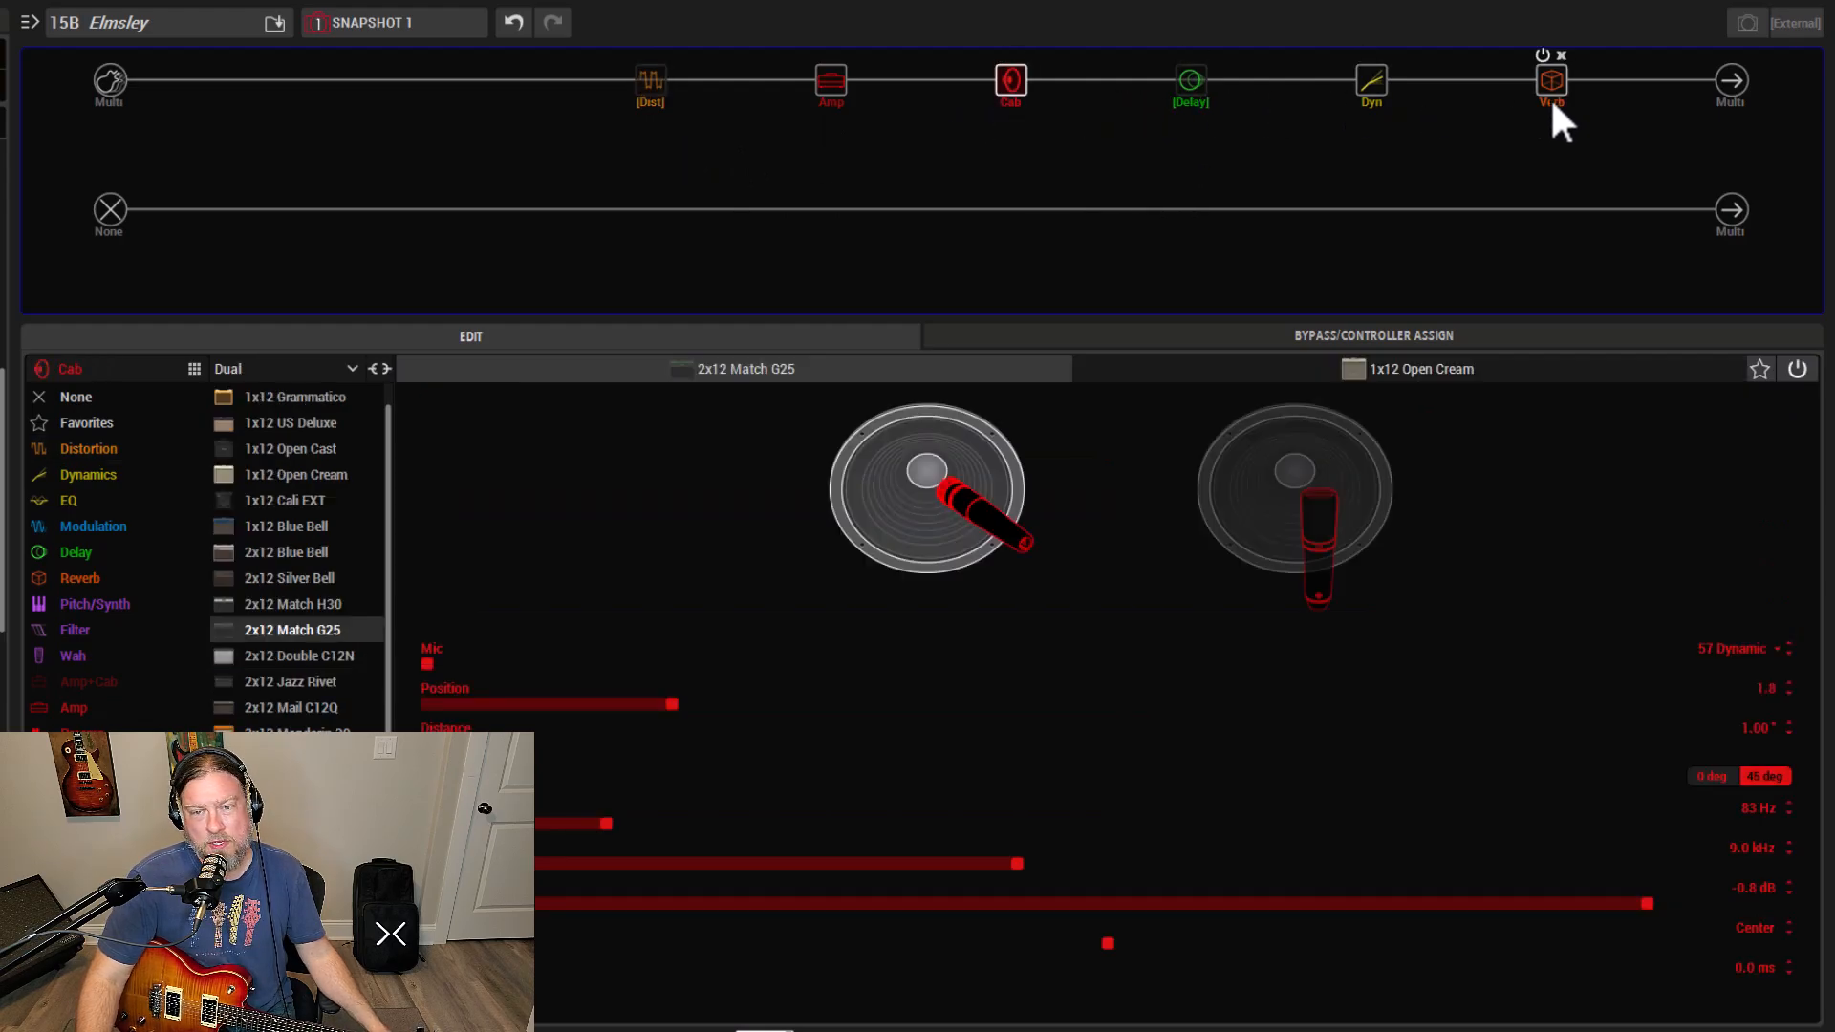
{"action": "mouse_move", "coordinate": [830, 82]}
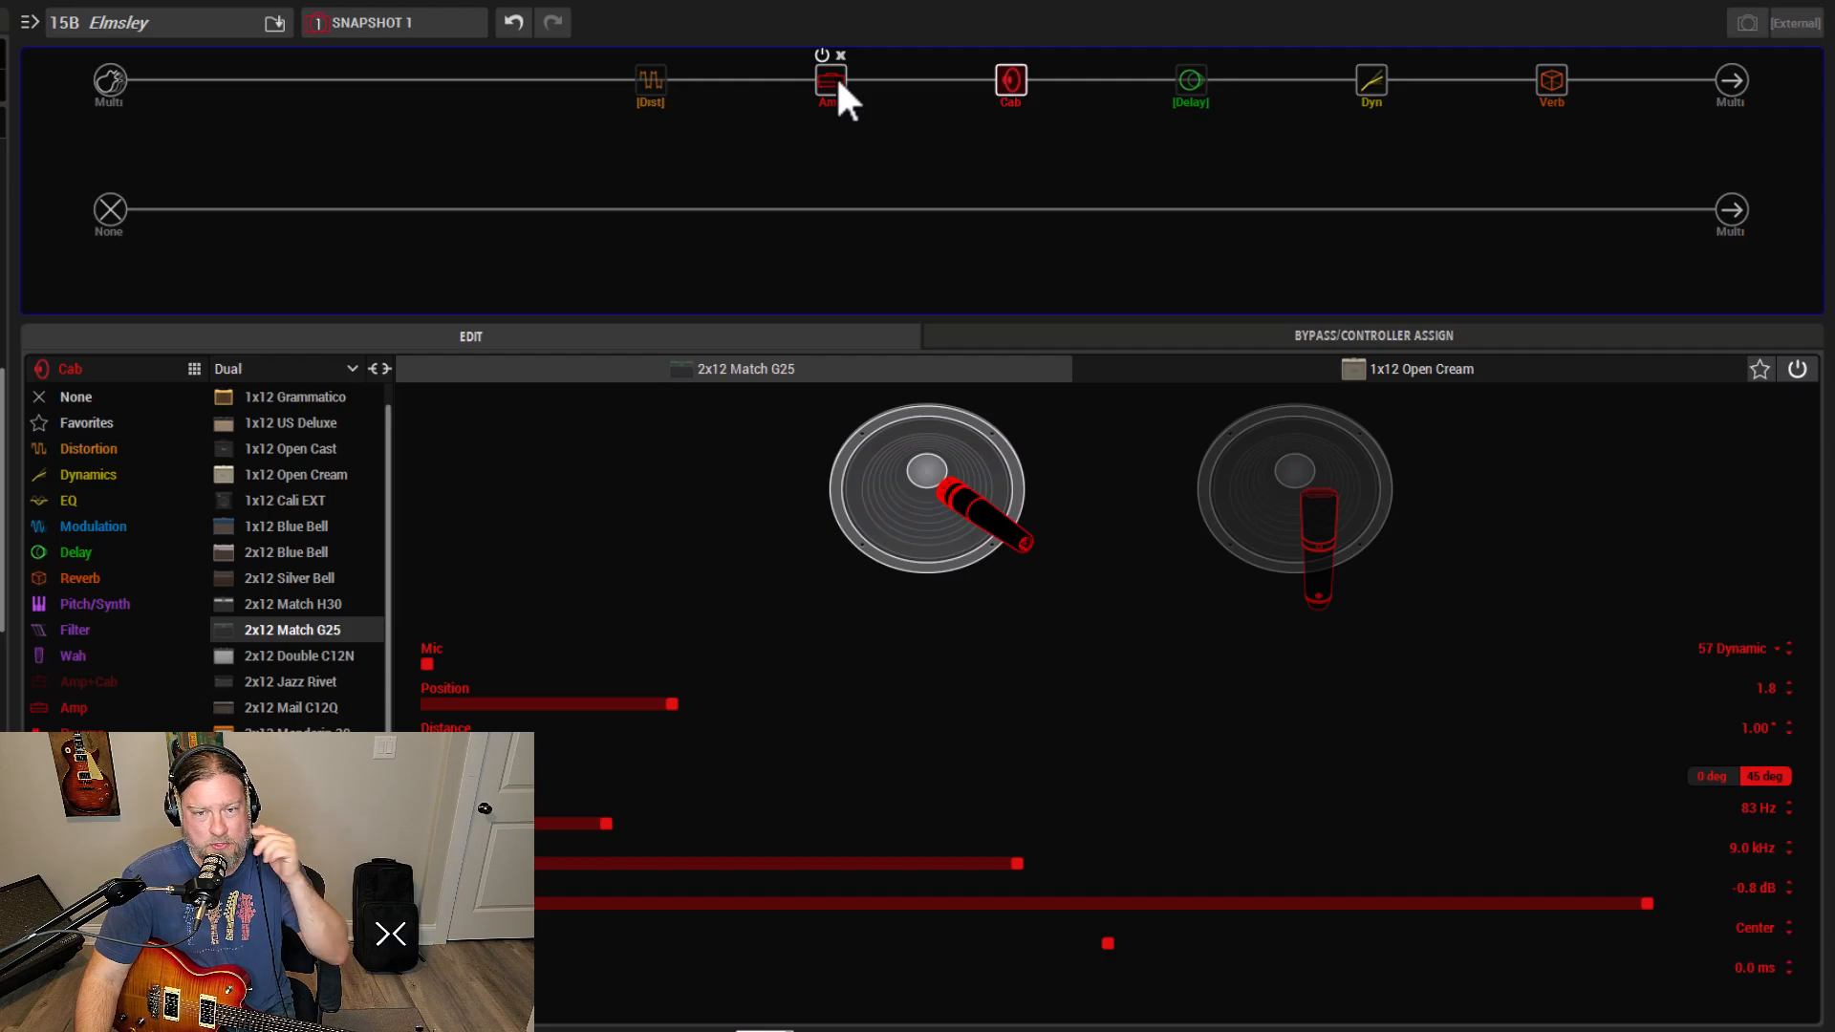
{"action": "left_click", "coordinate": [831, 85]}
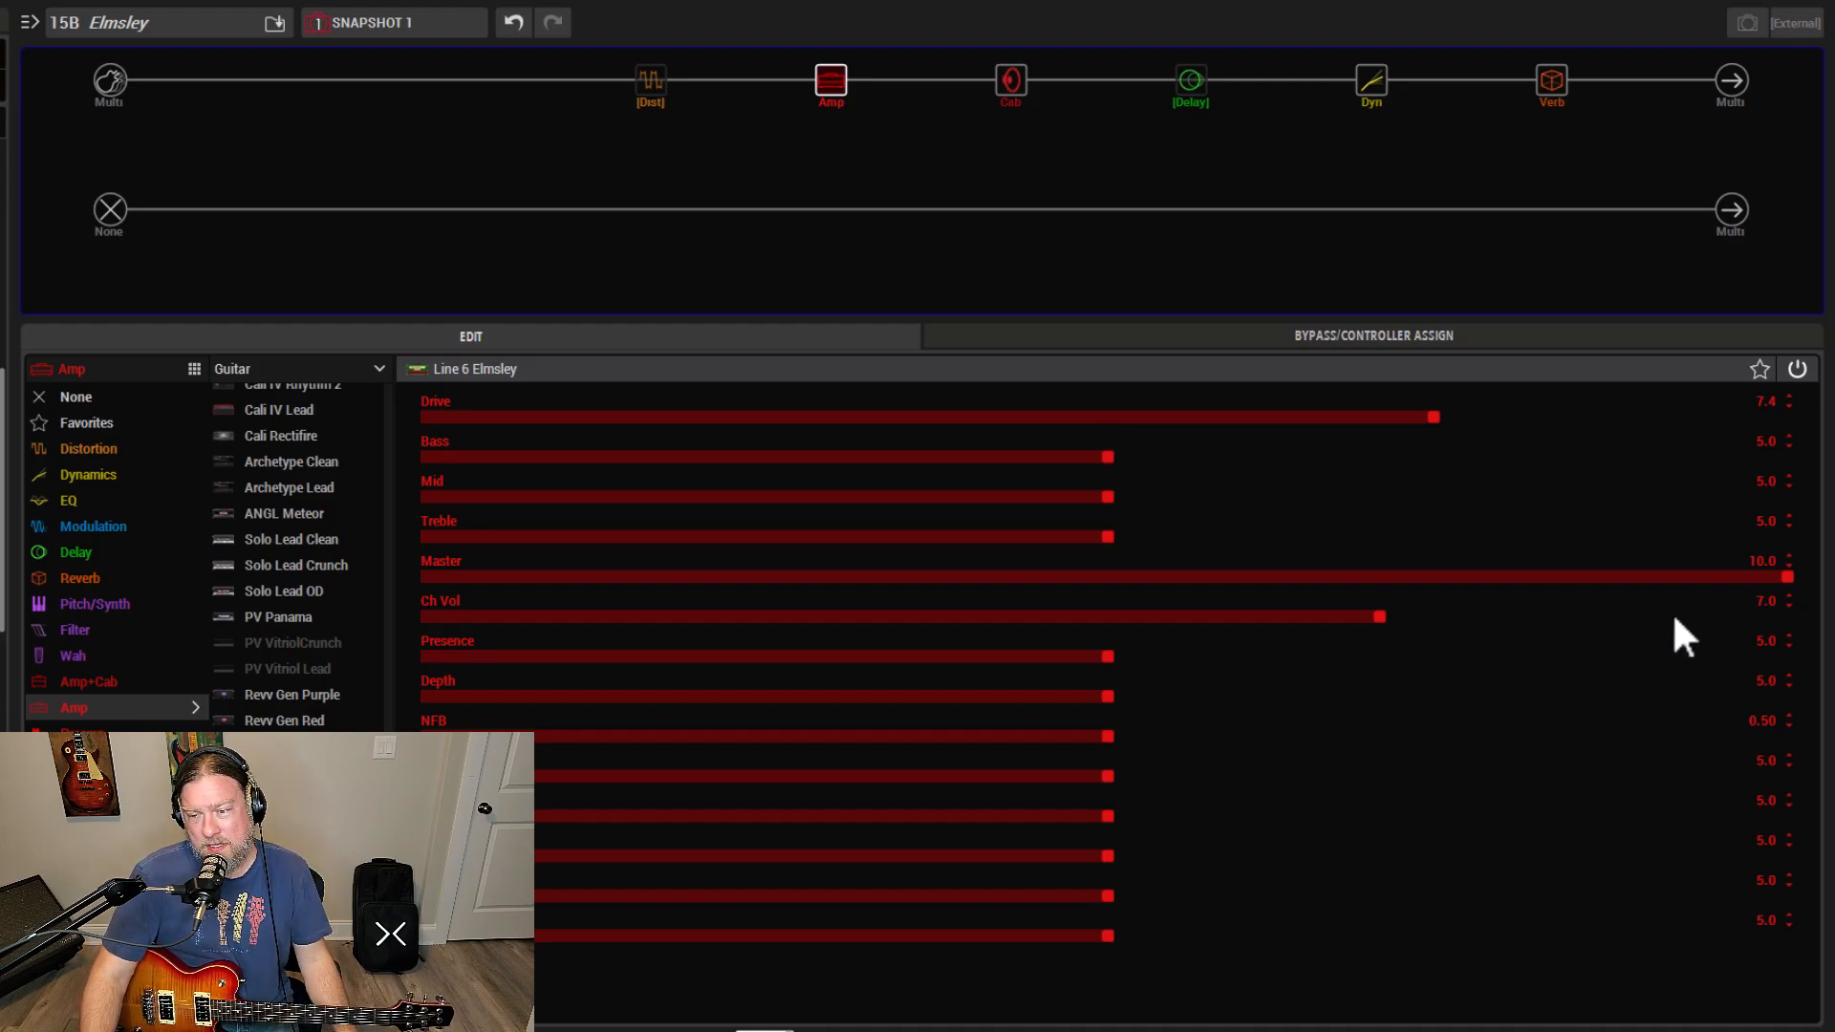
{"action": "mouse_move", "coordinate": [1256, 448]}
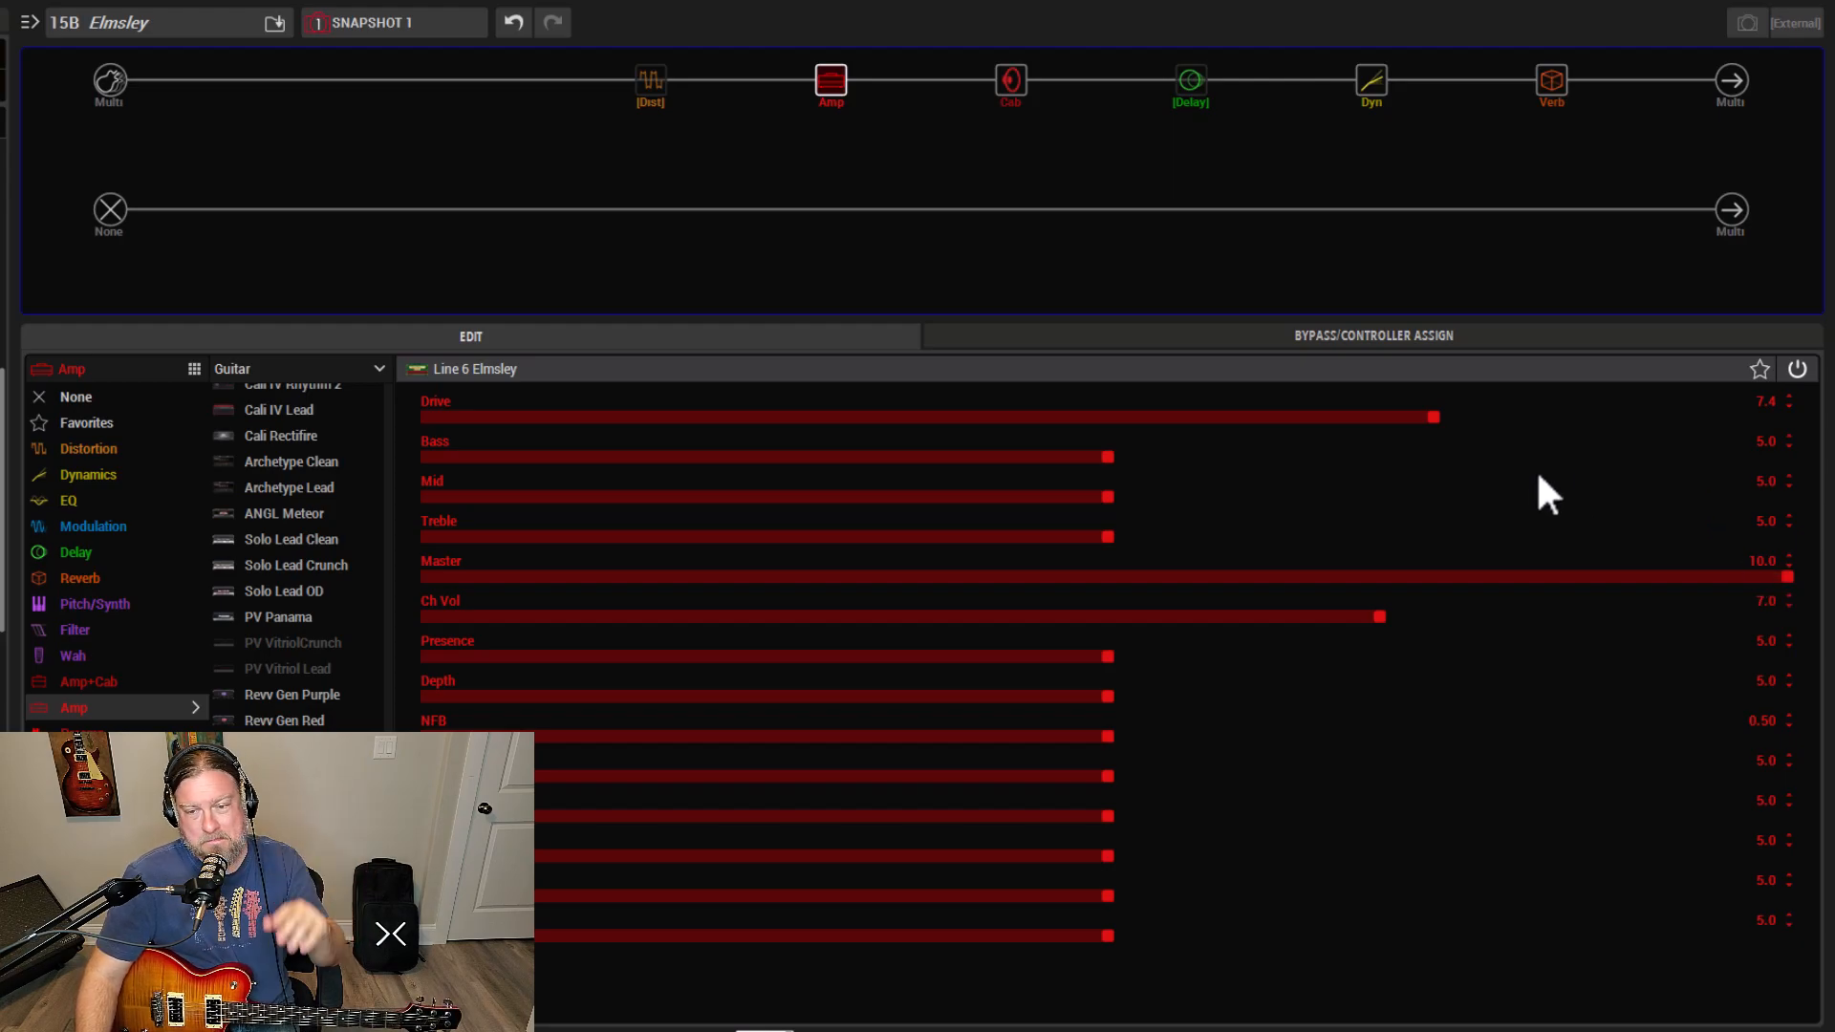
{"action": "mouse_move", "coordinate": [1468, 445]}
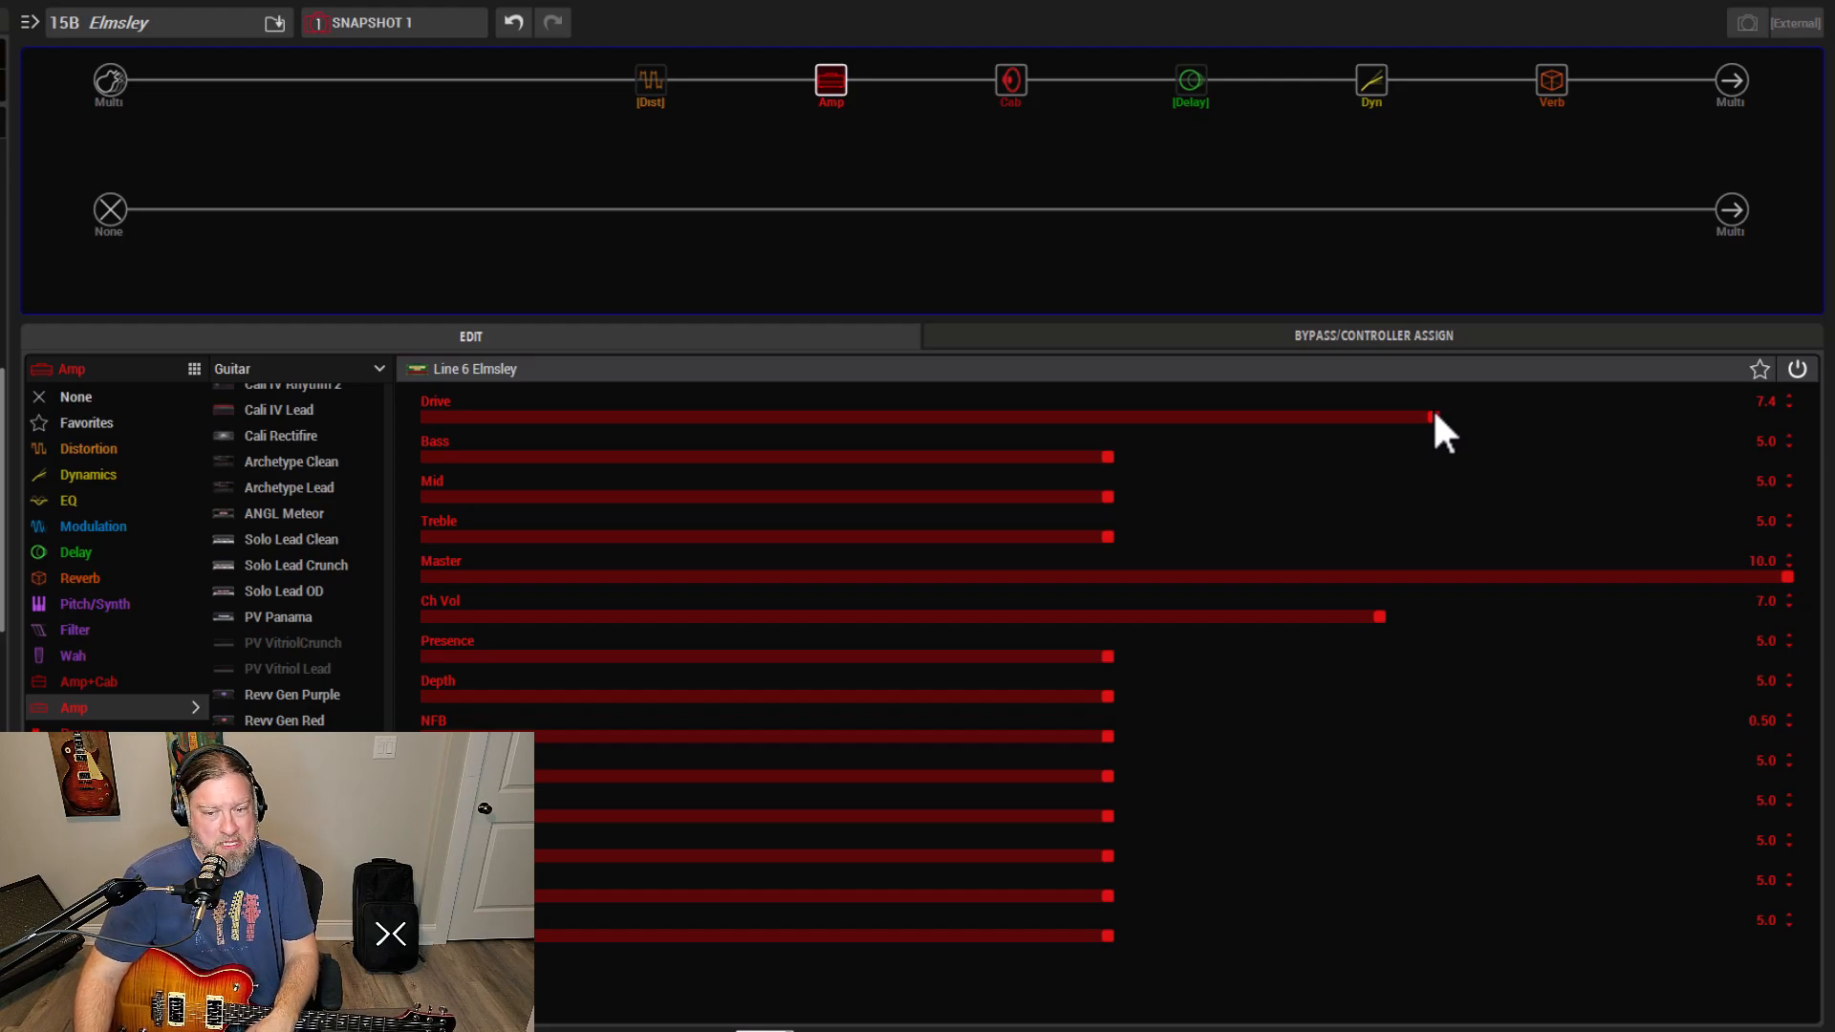
{"action": "mouse_move", "coordinate": [1273, 480]}
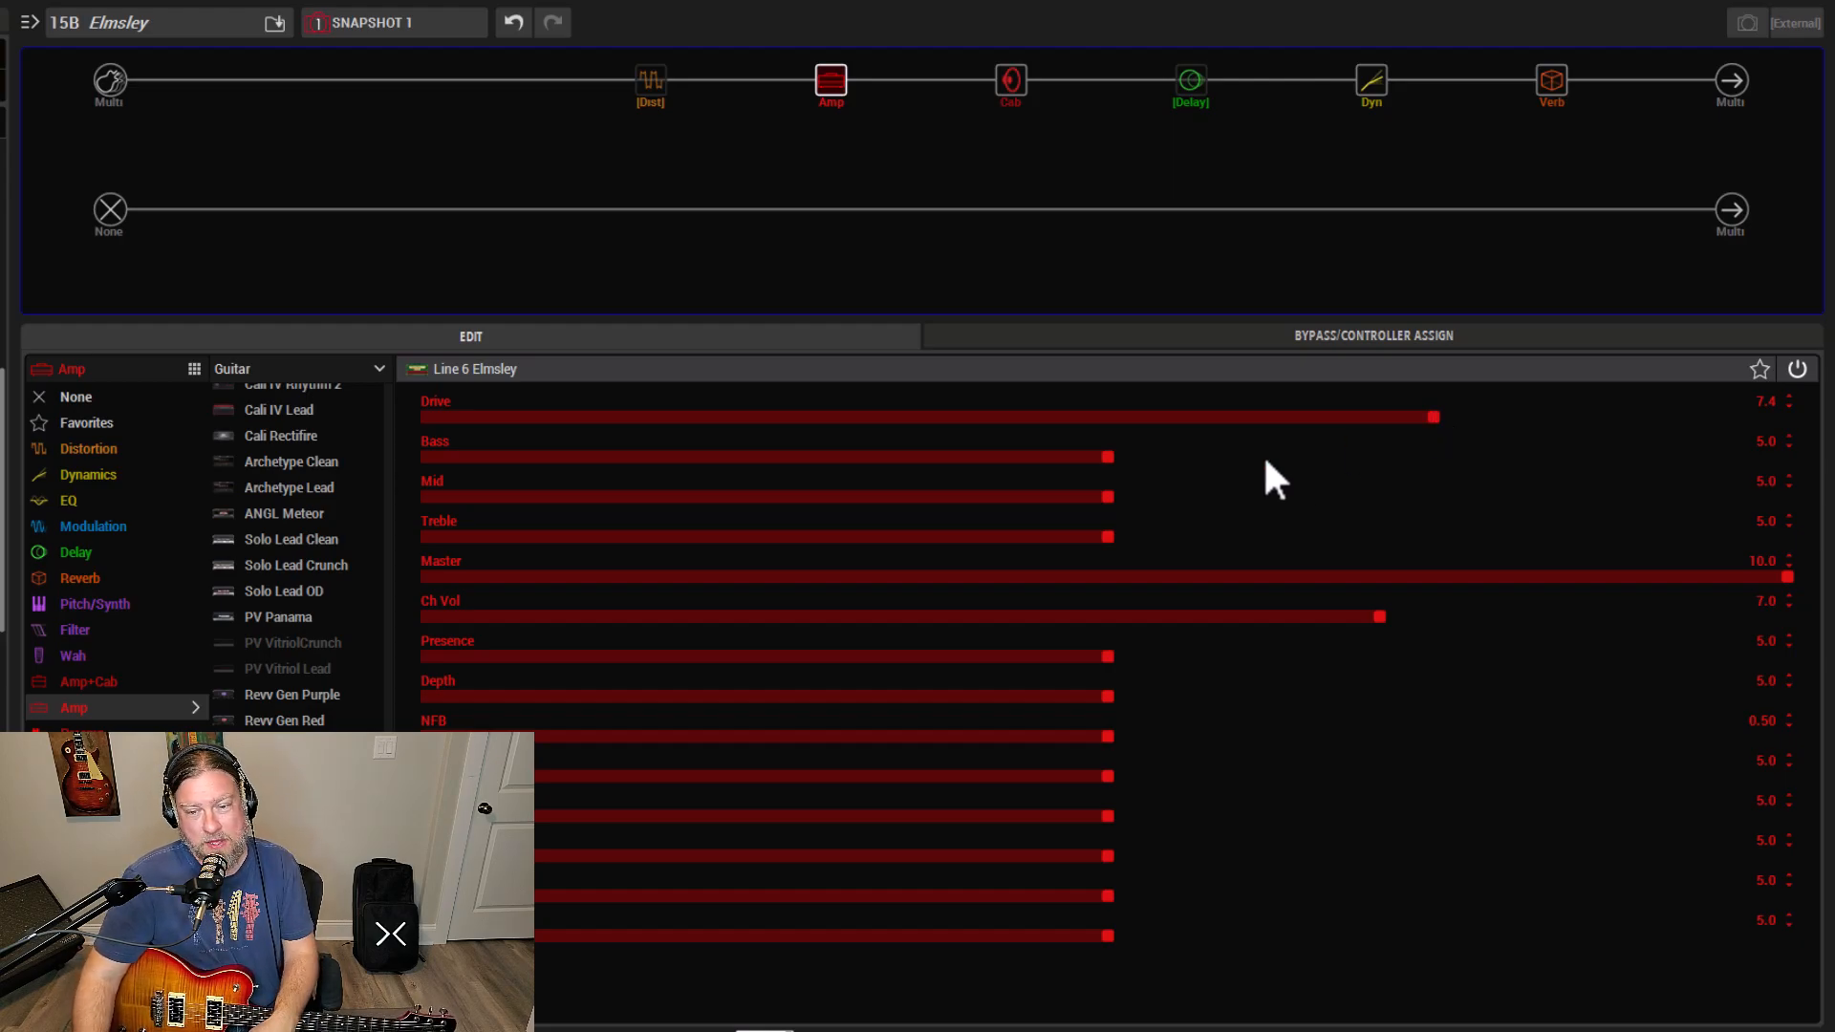
{"action": "mouse_move", "coordinate": [1162, 530]}
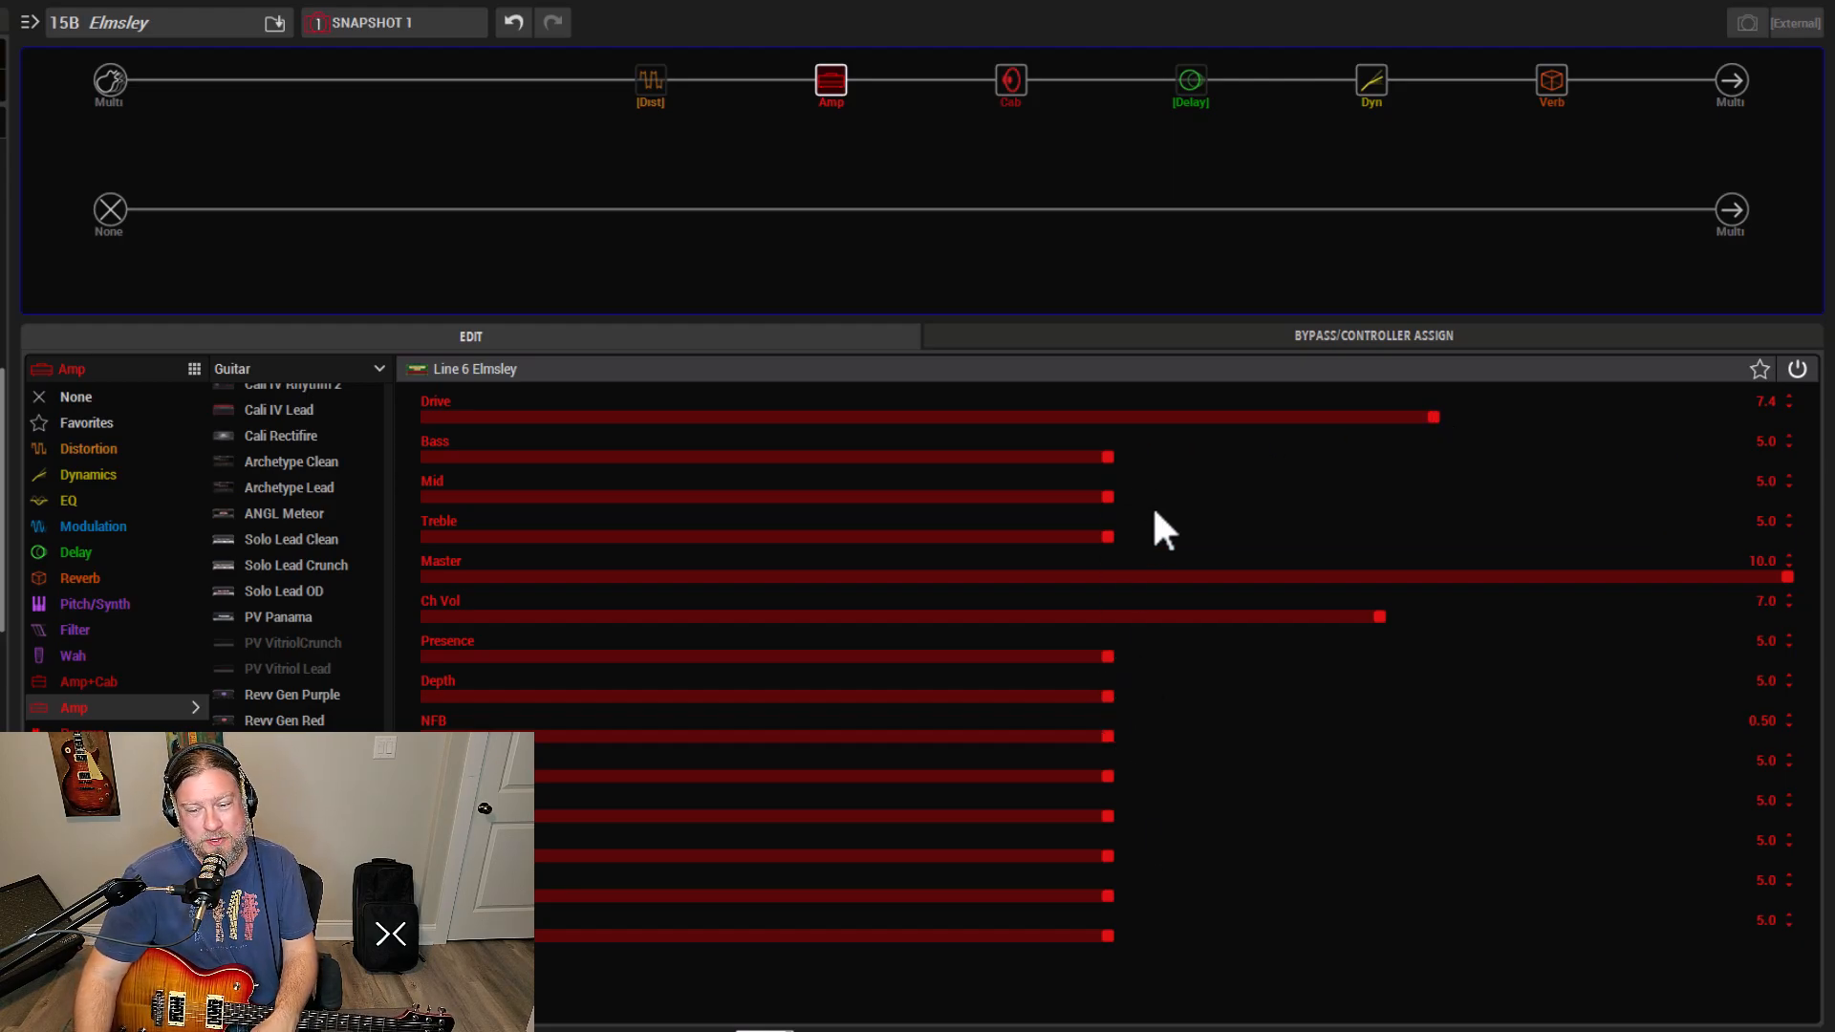
{"action": "mouse_move", "coordinate": [1247, 494]}
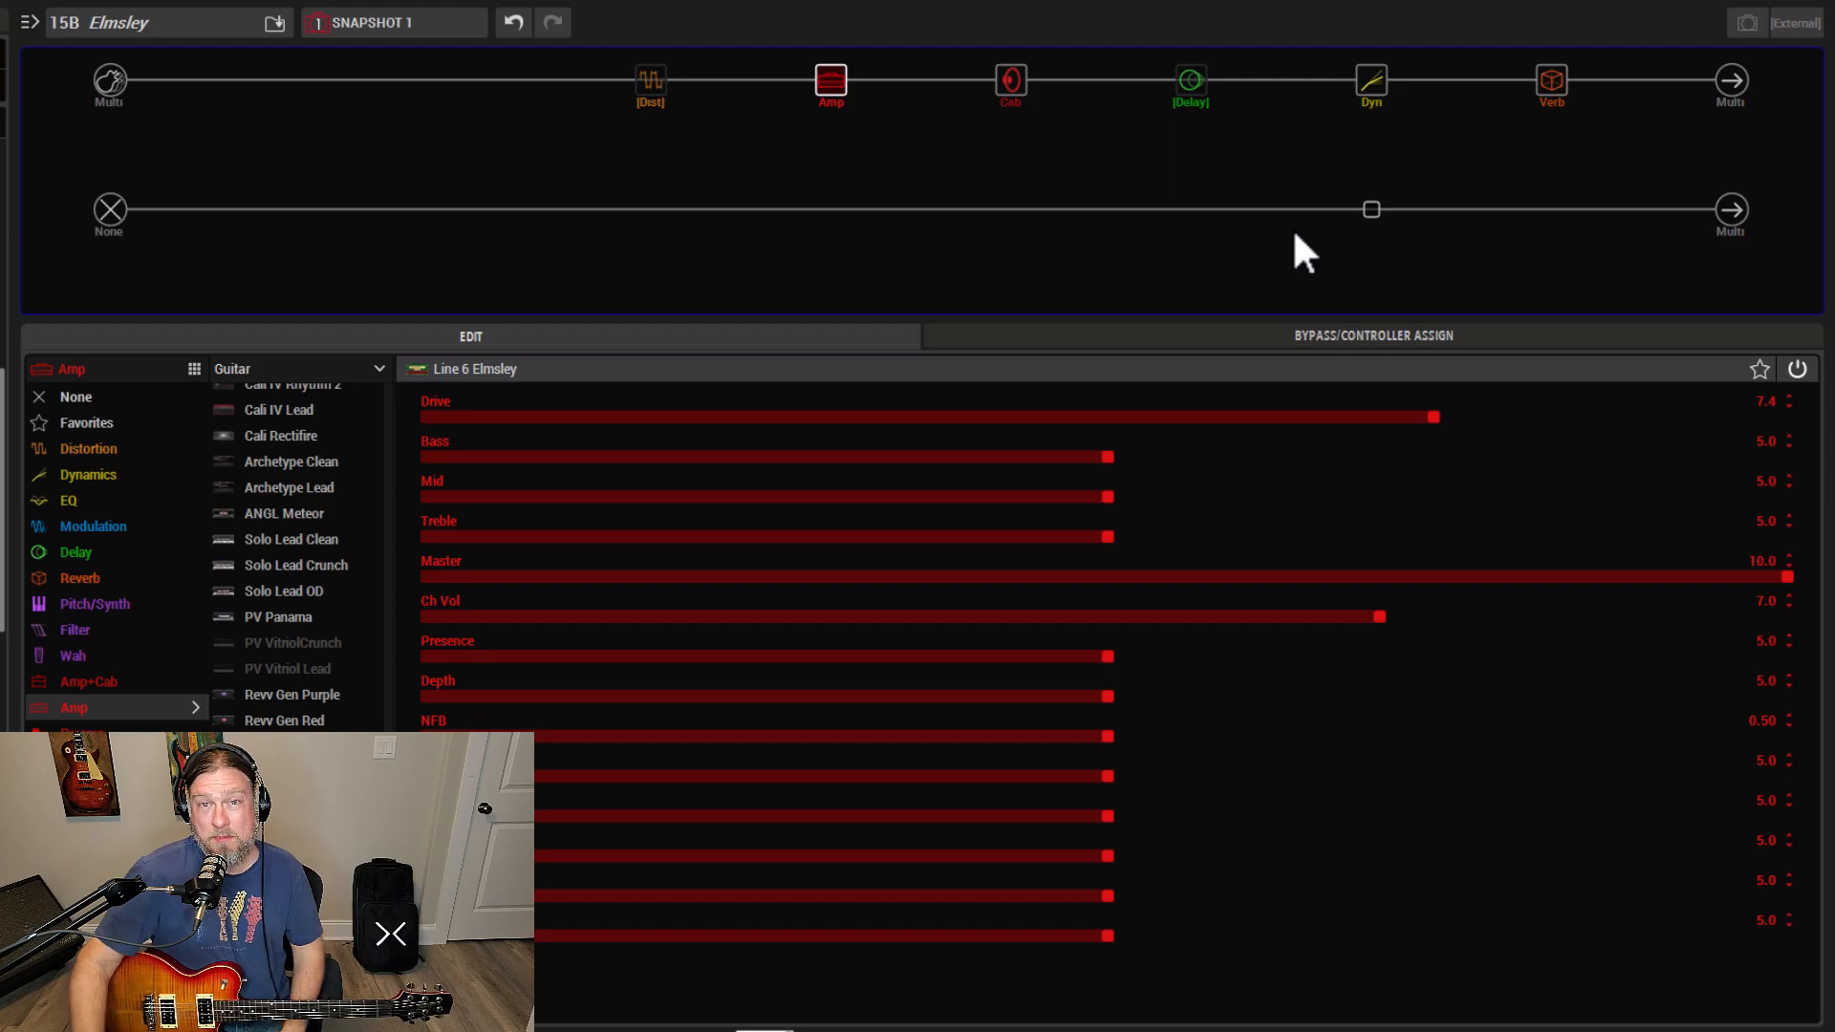
{"action": "mouse_move", "coordinate": [650, 84]}
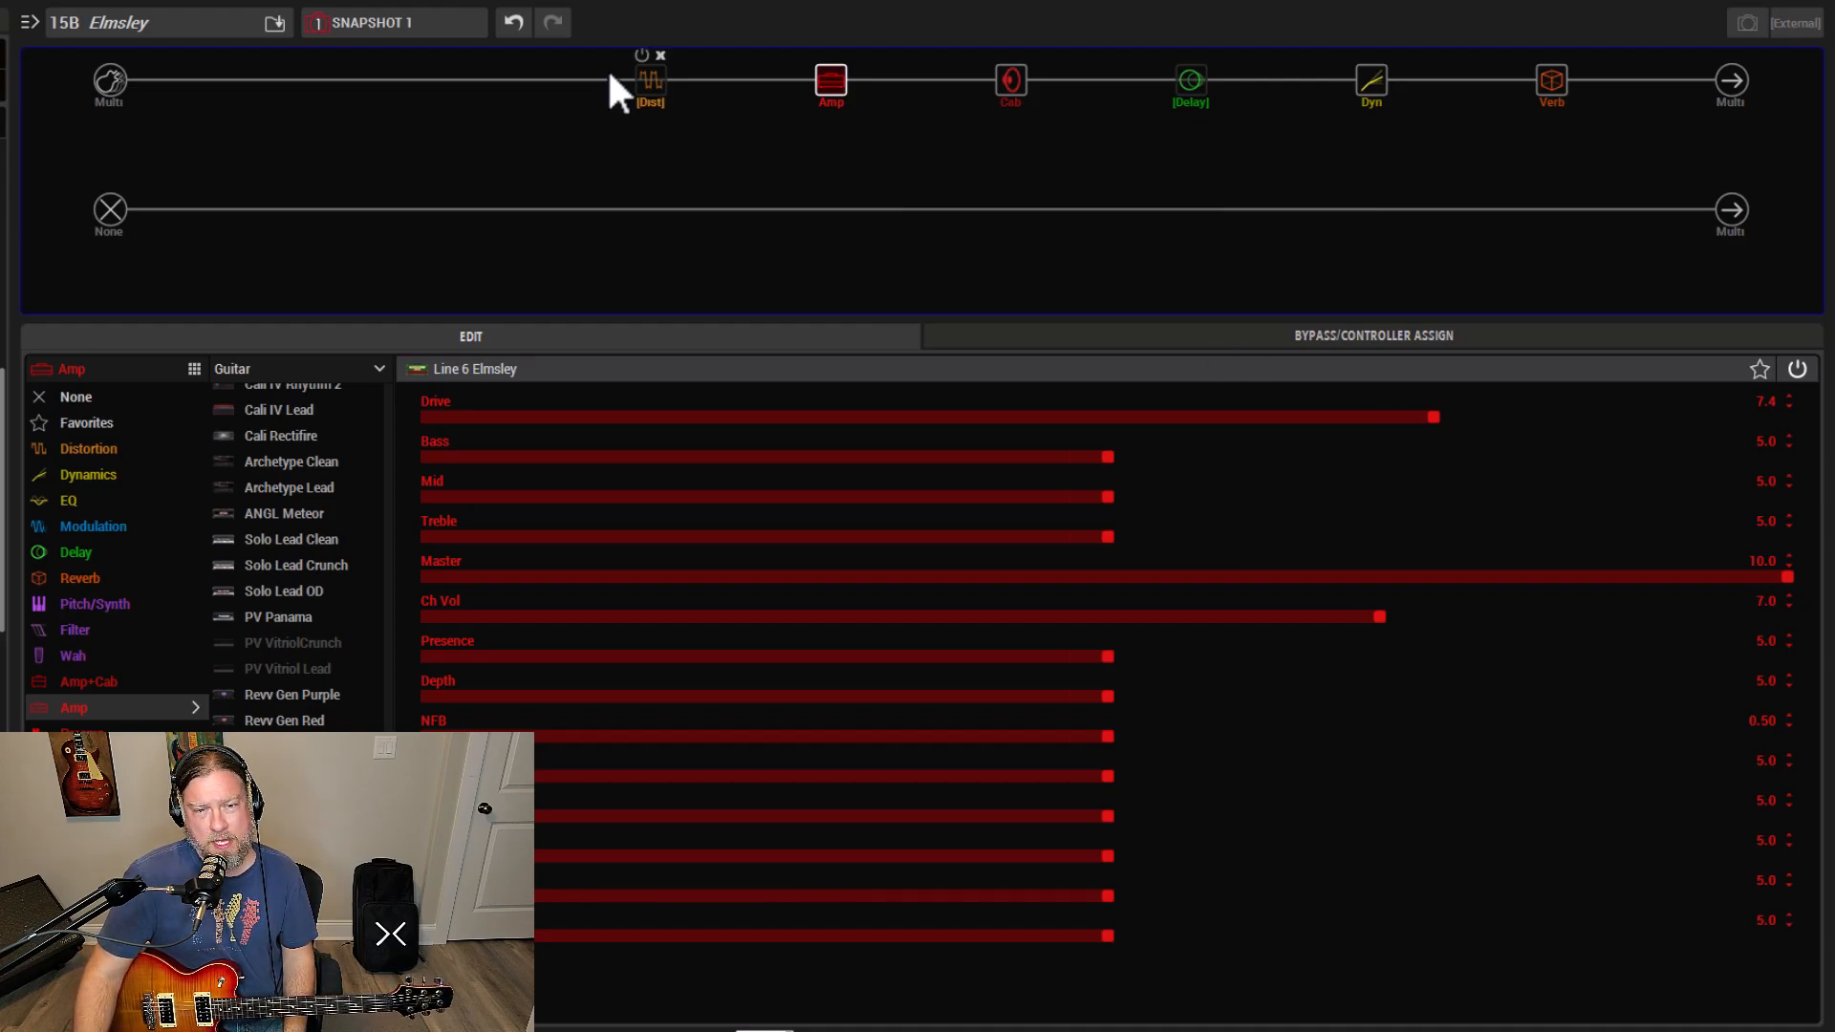
{"action": "left_click", "coordinate": [651, 80]}
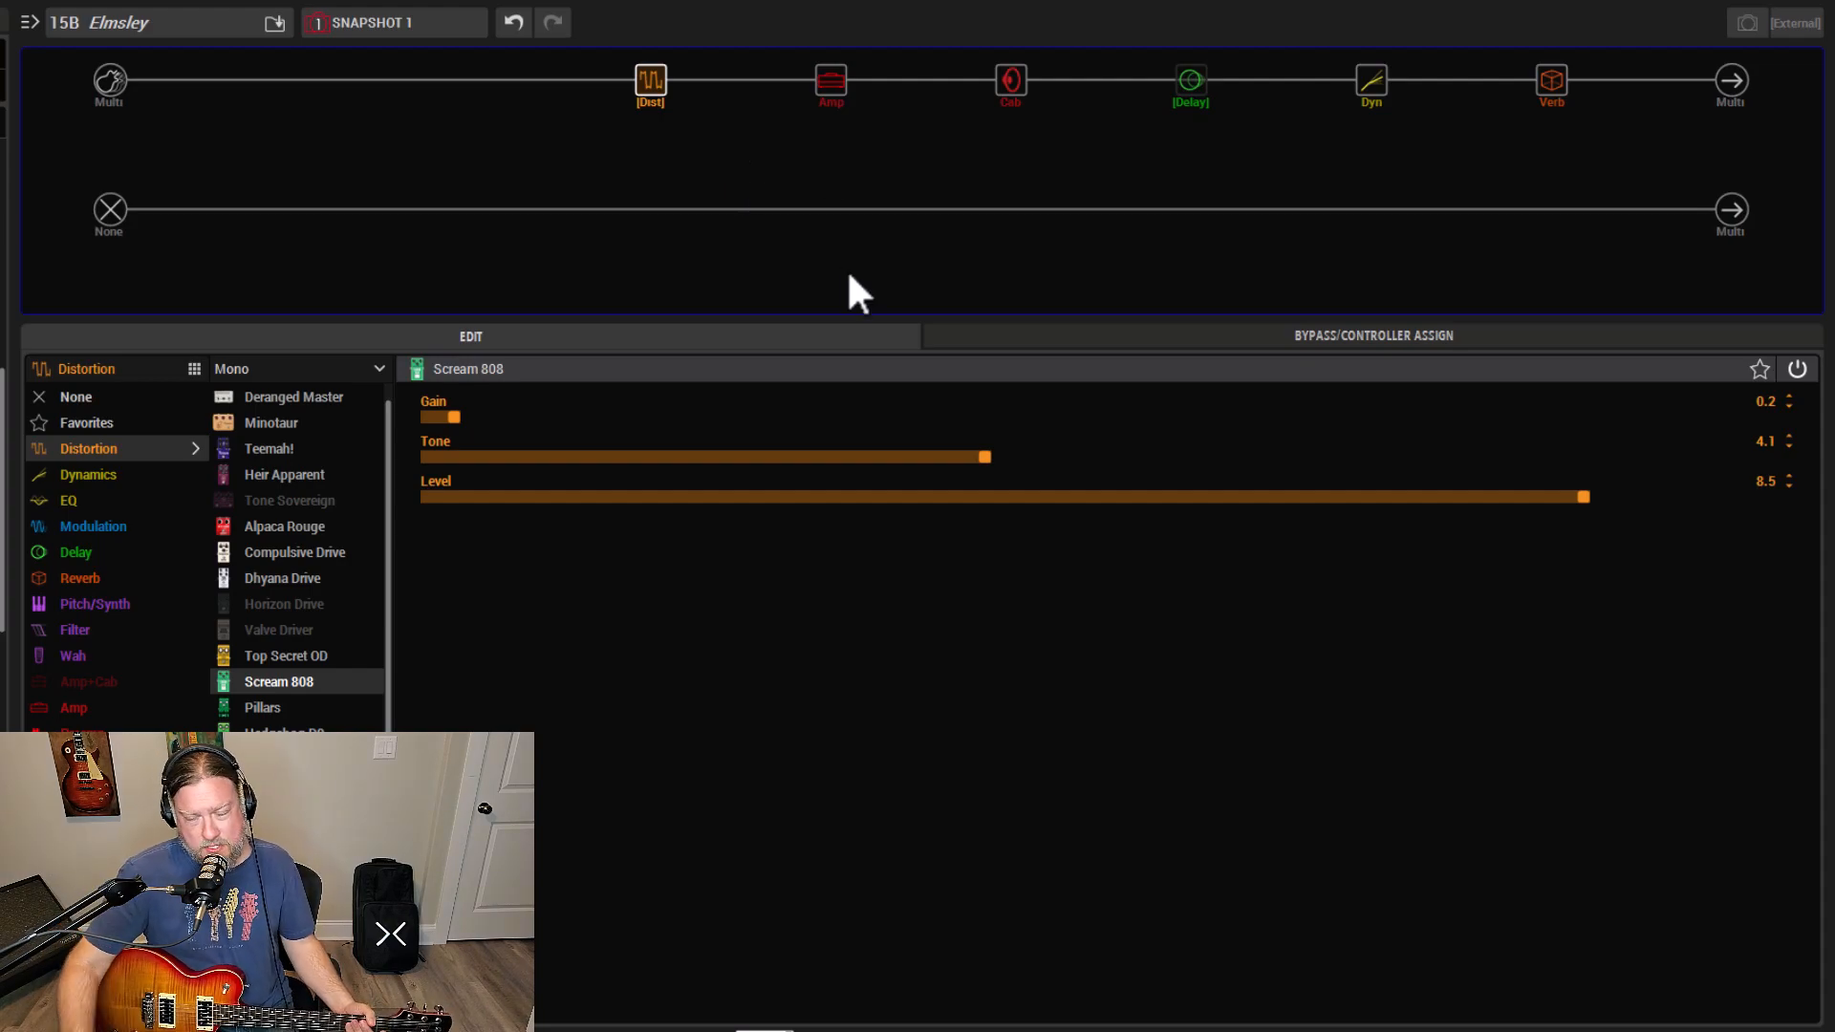
{"action": "mouse_move", "coordinate": [1678, 677]}
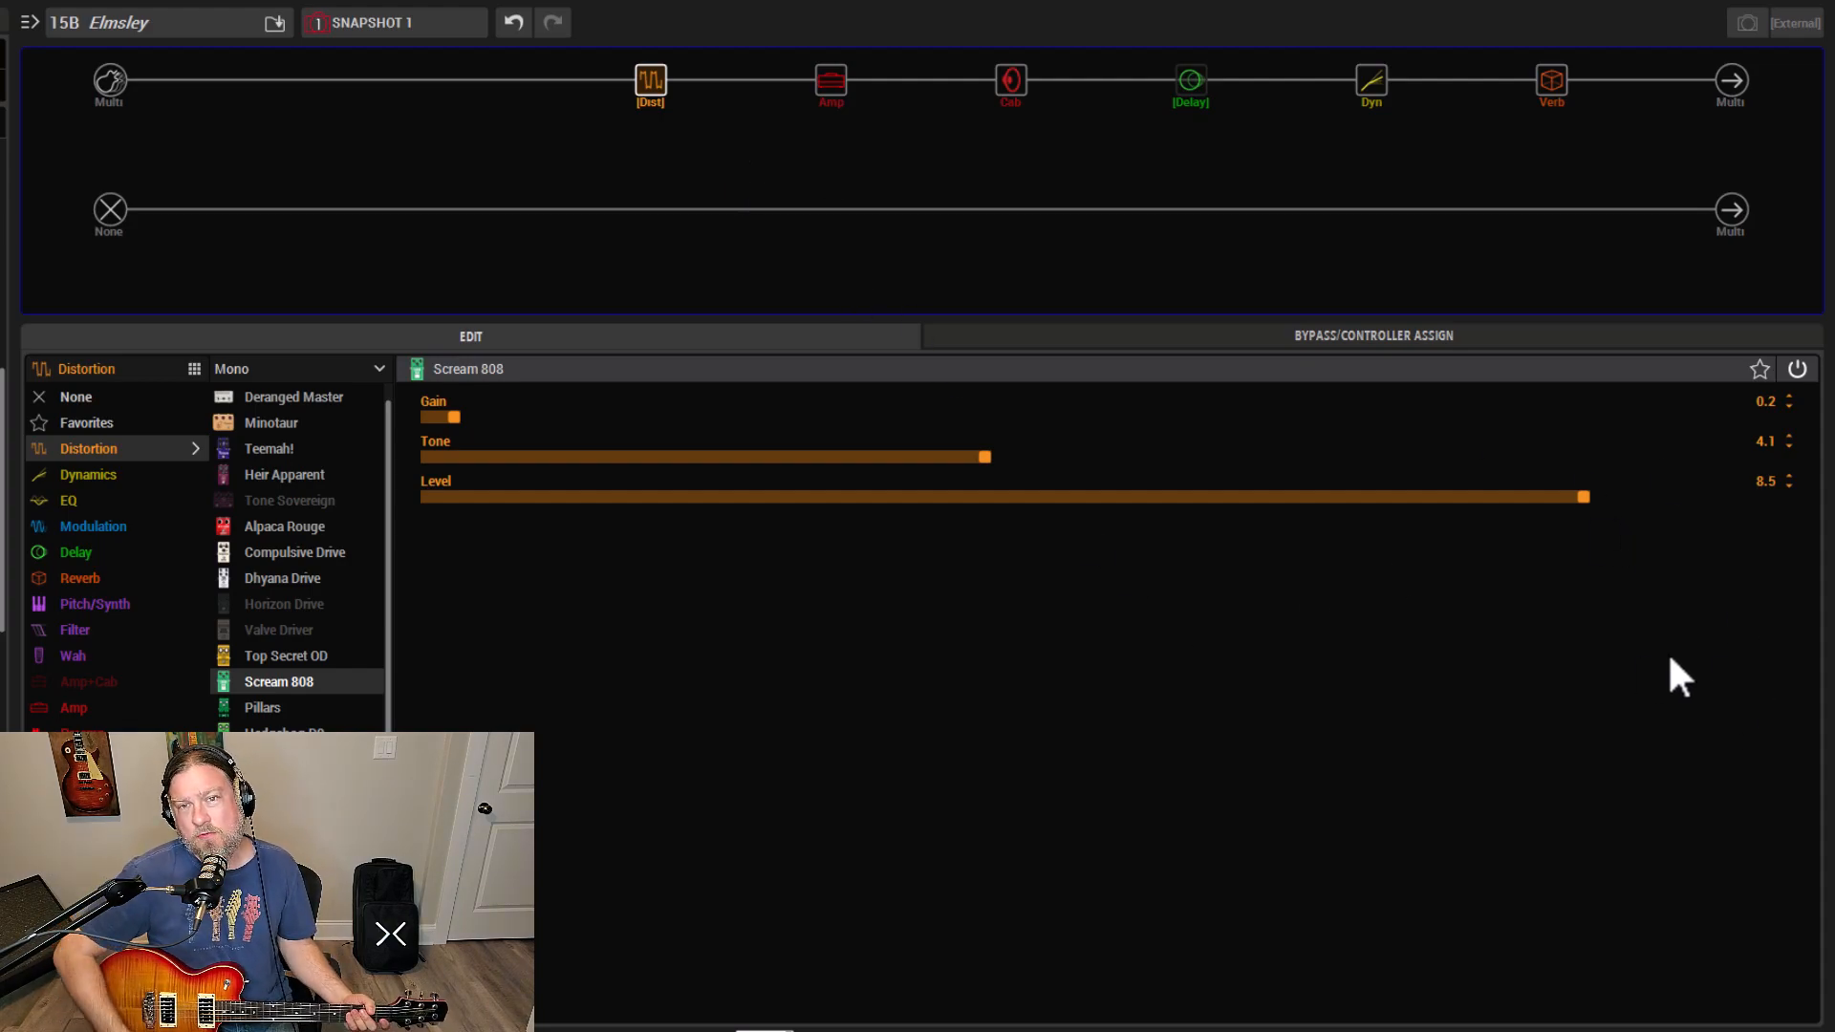
{"action": "mouse_move", "coordinate": [474, 427]}
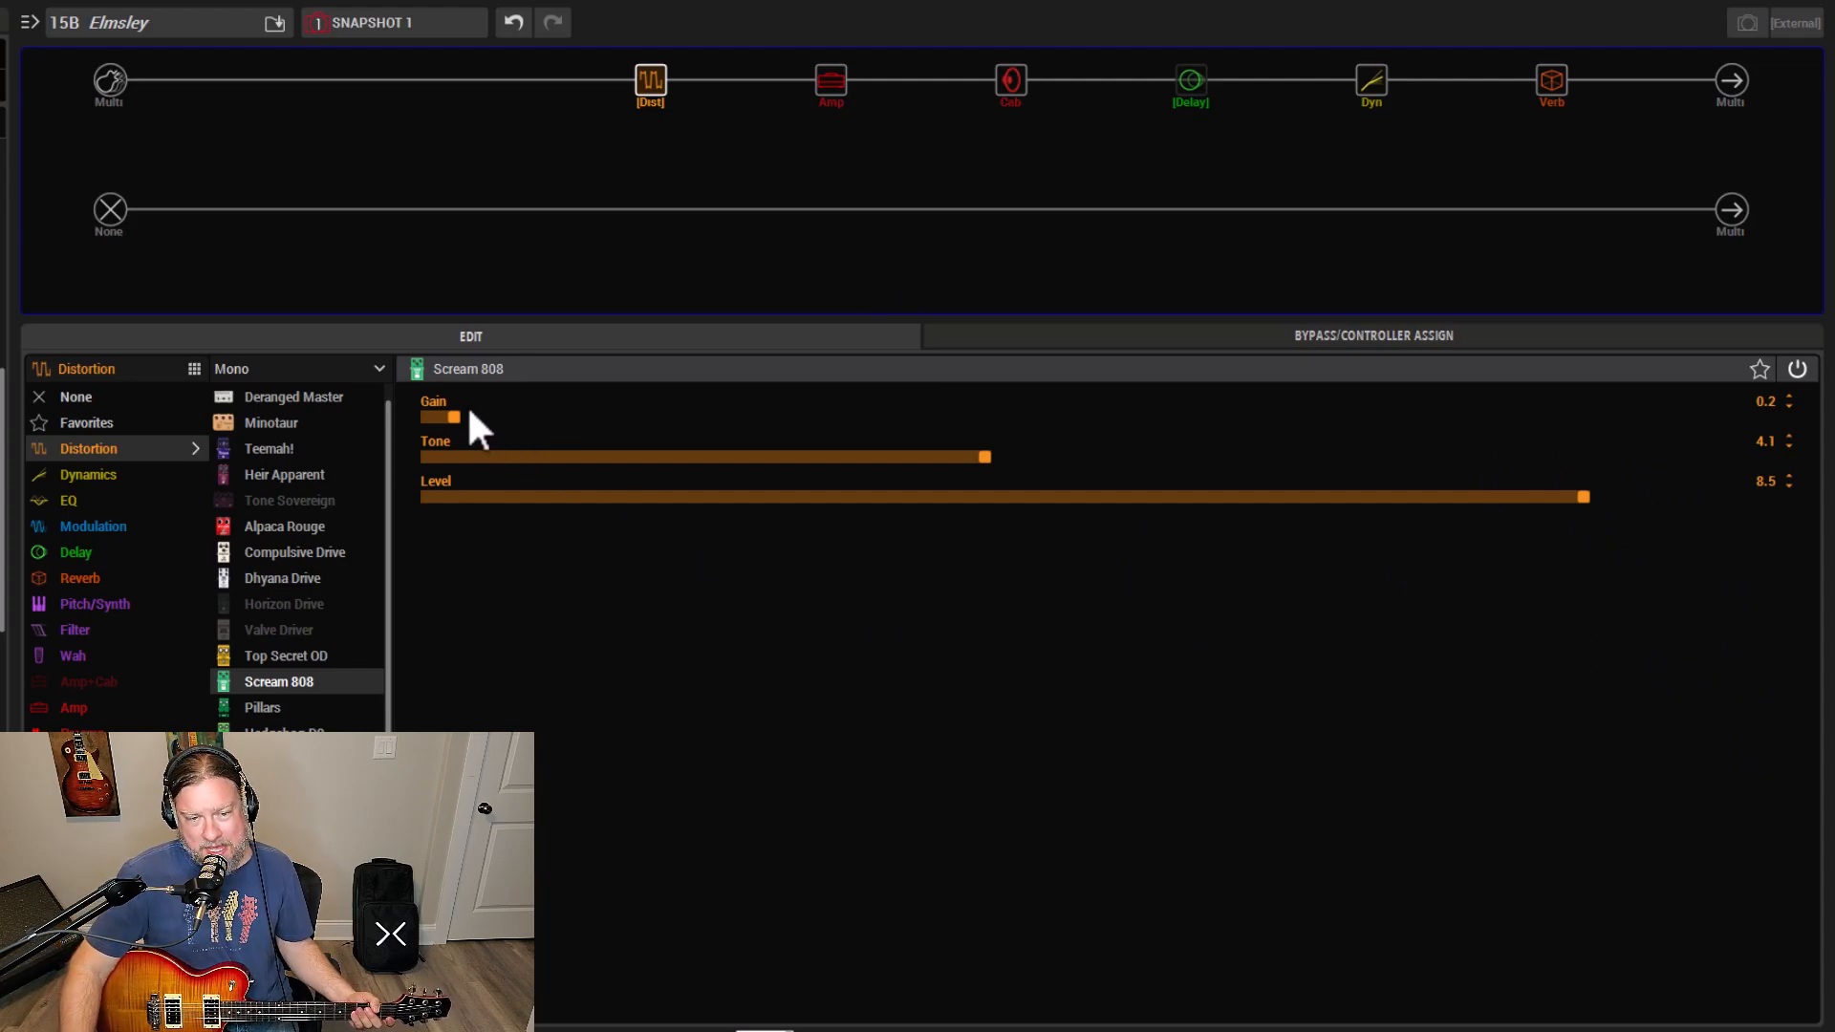
{"action": "mouse_move", "coordinate": [544, 439]}
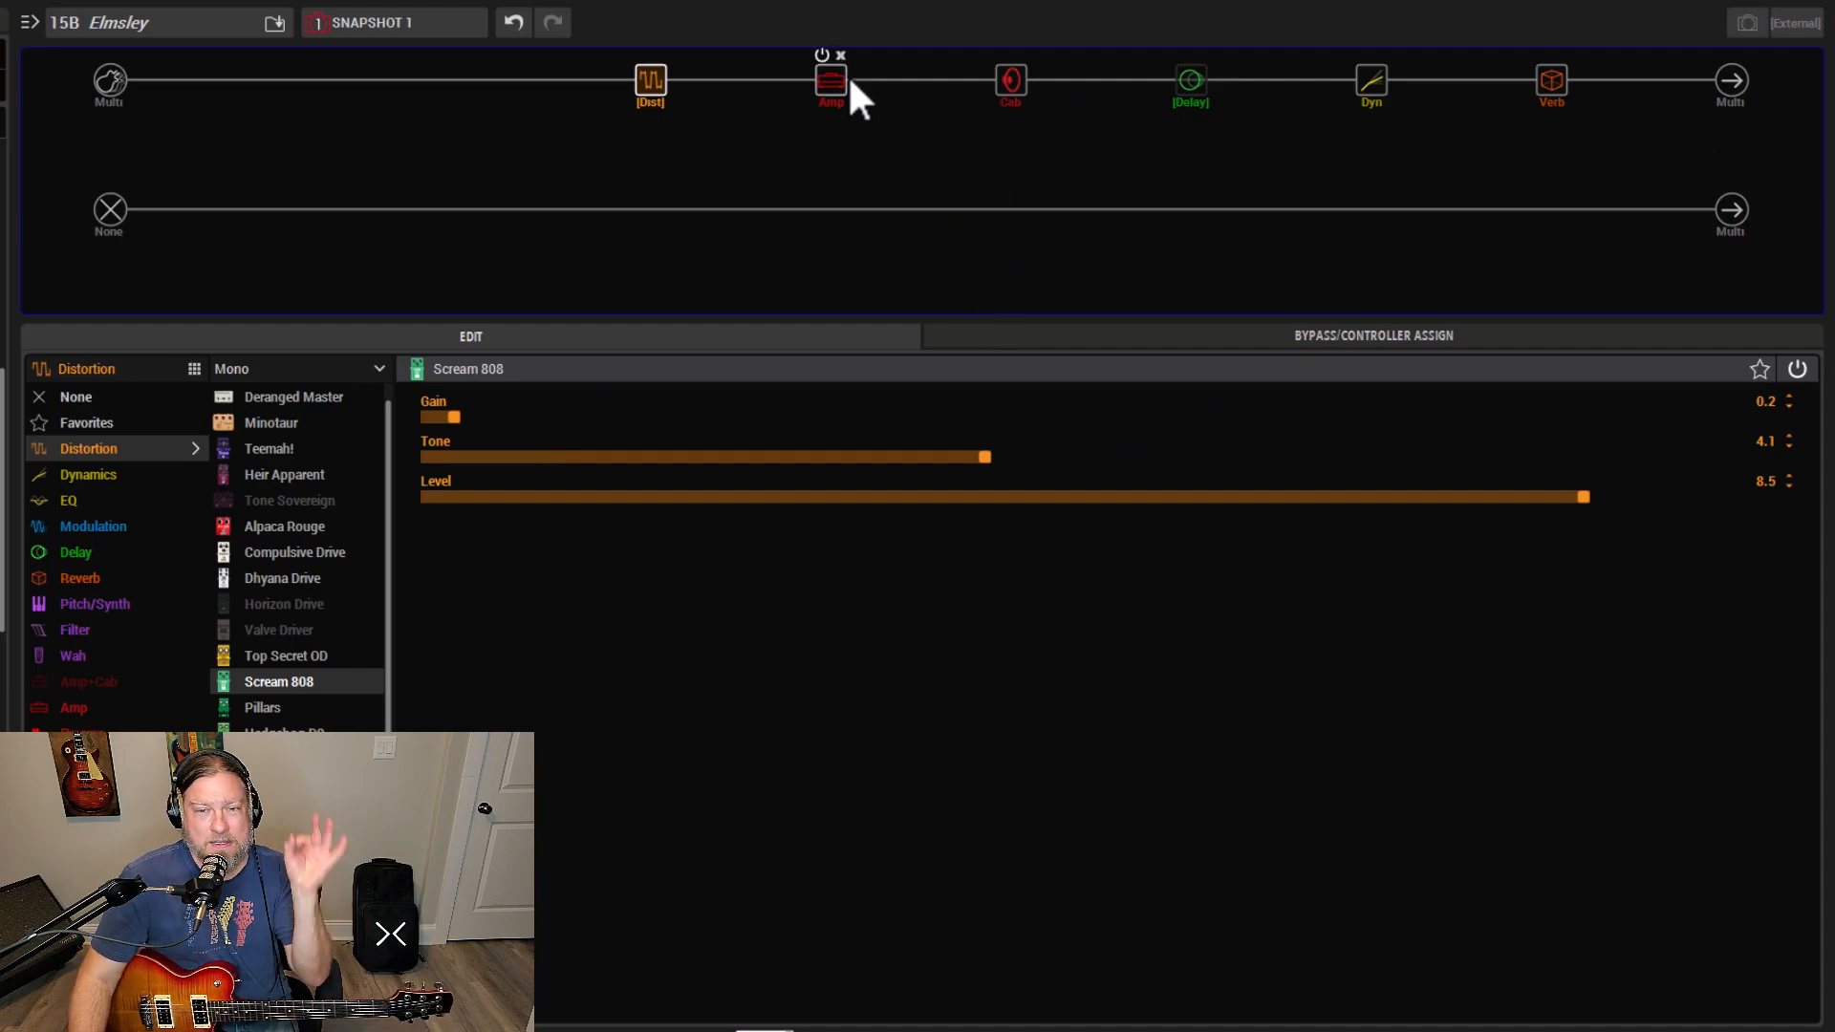
View the Elmsley amp, then show the 2x12 Match G25 / 1x12 Open Cream dual cab.
{"action": "left_click", "coordinate": [830, 83]}
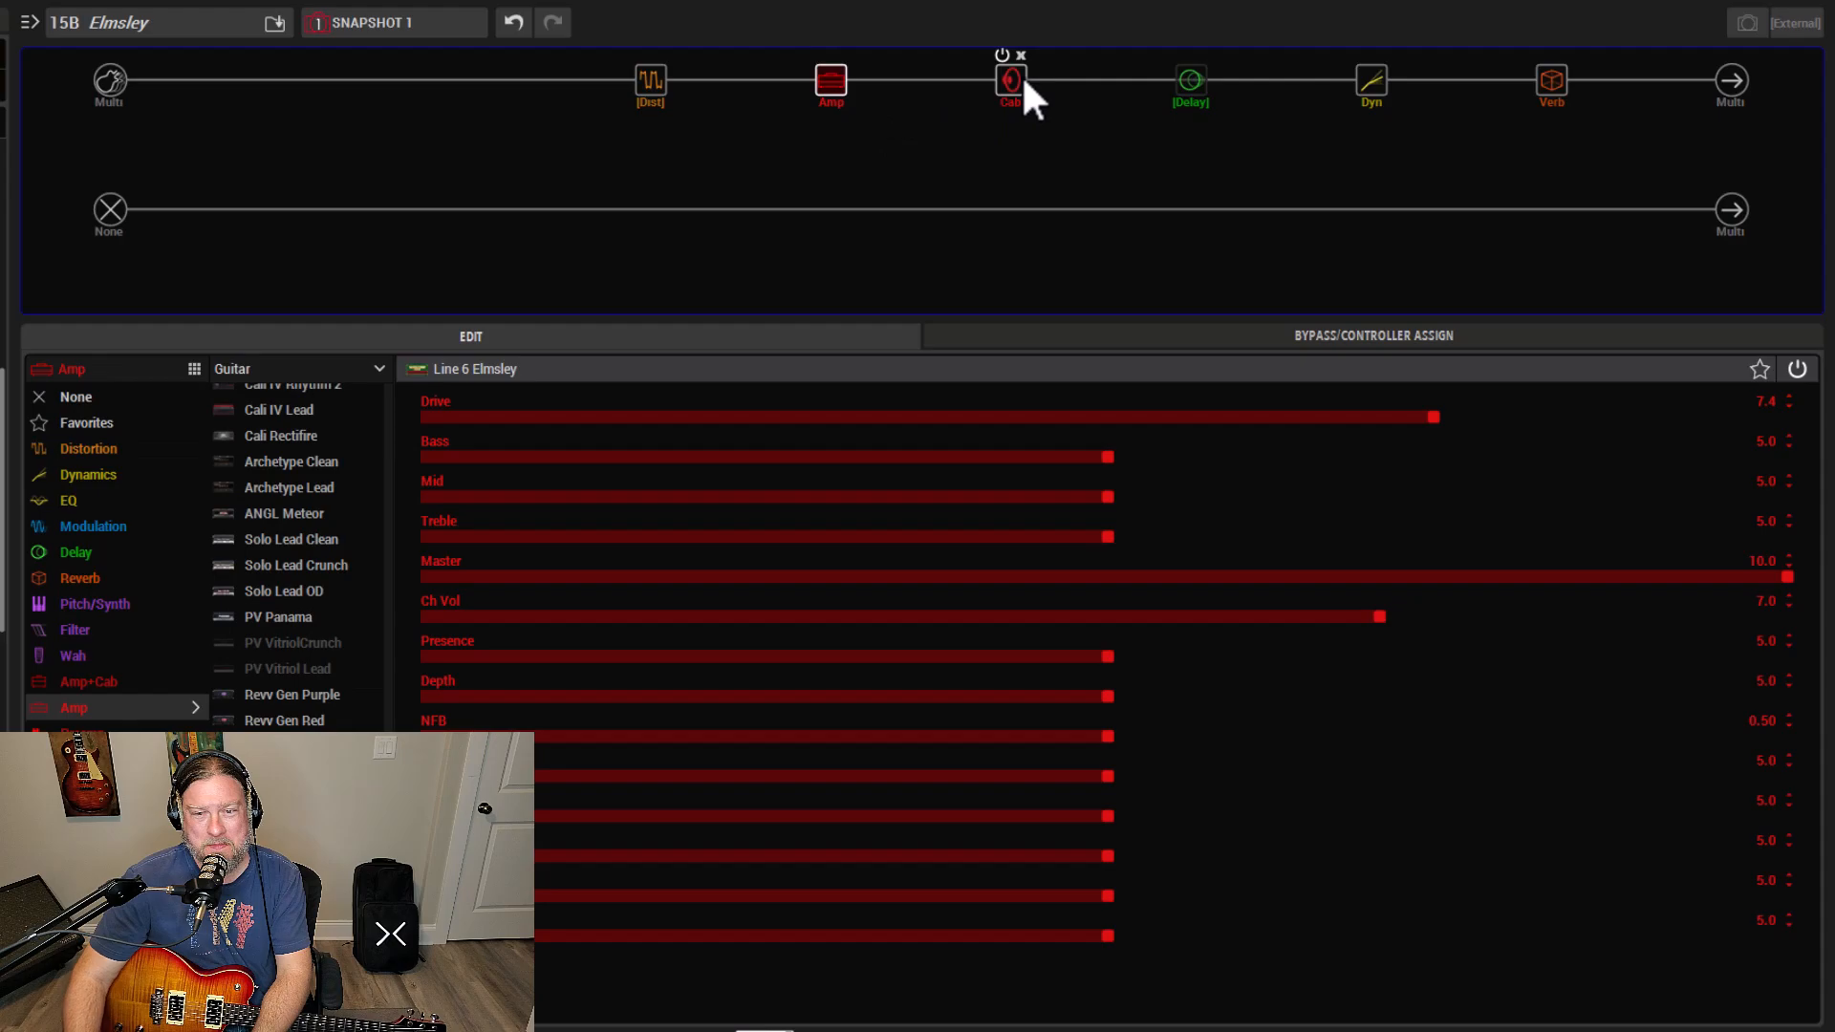
{"action": "left_click", "coordinate": [1010, 85]}
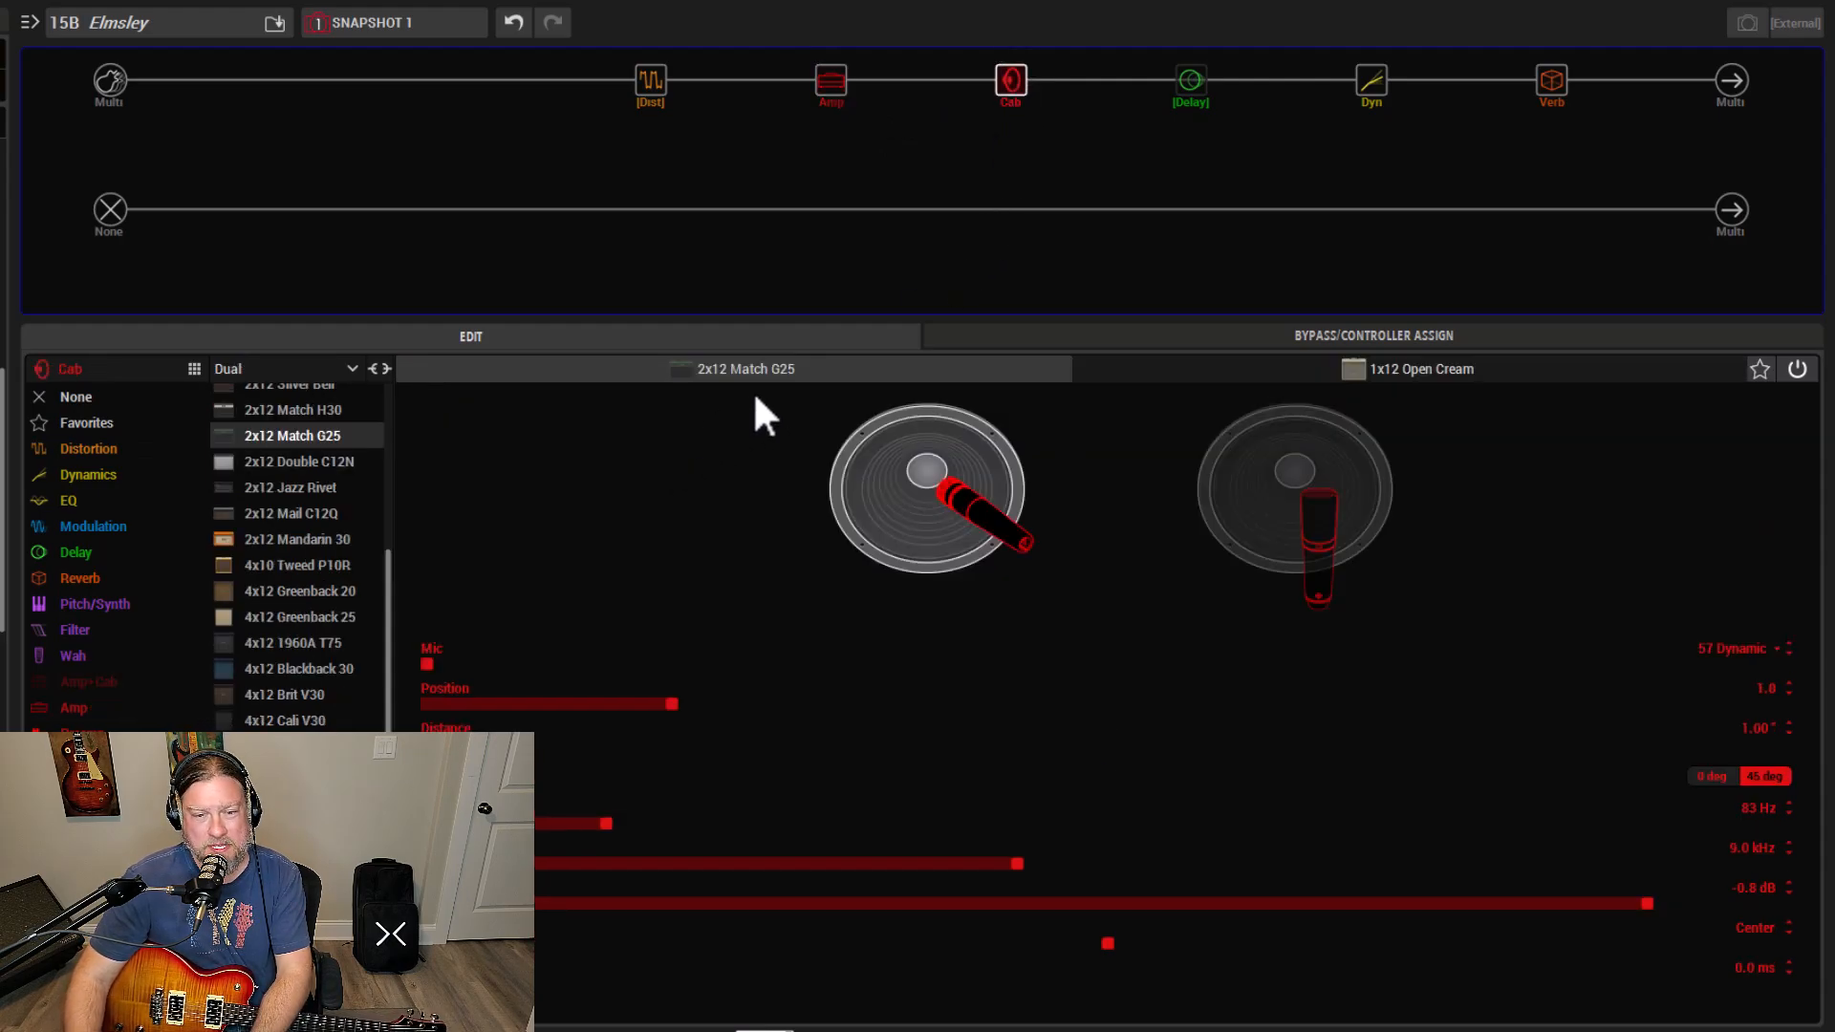
{"action": "mouse_move", "coordinate": [1292, 427]}
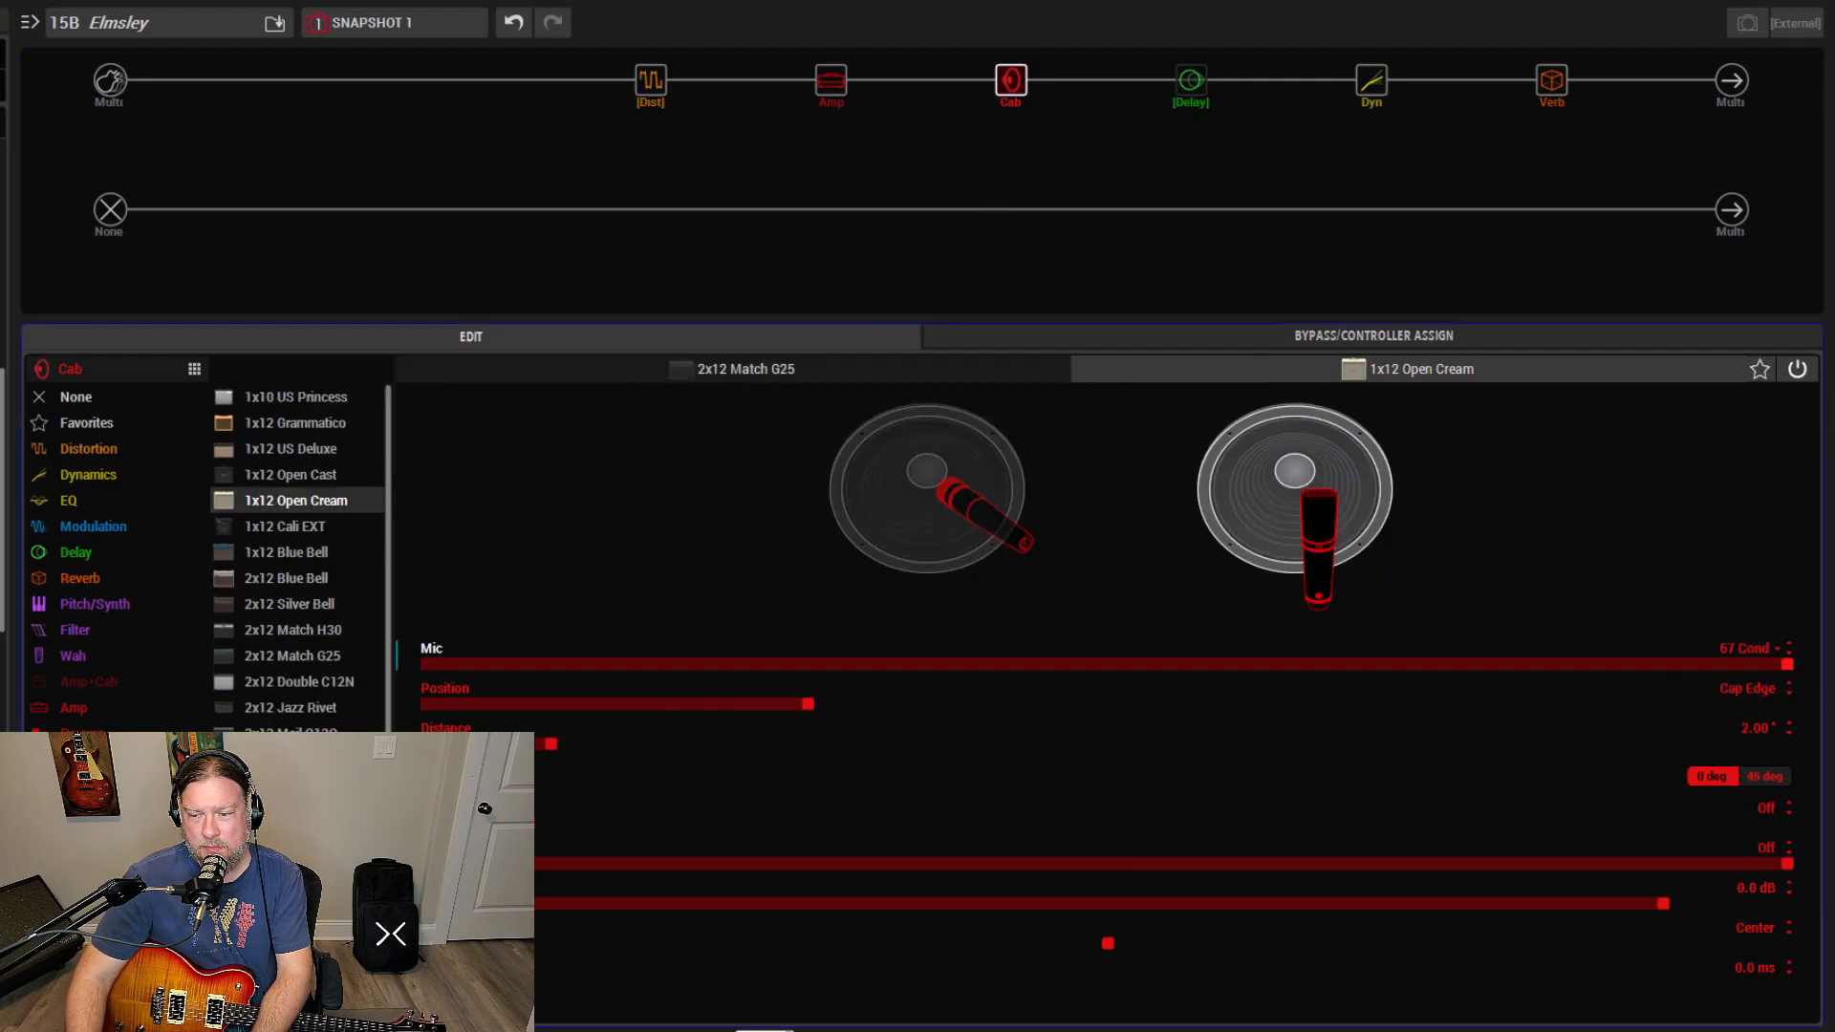
{"action": "mouse_move", "coordinate": [1714, 565]}
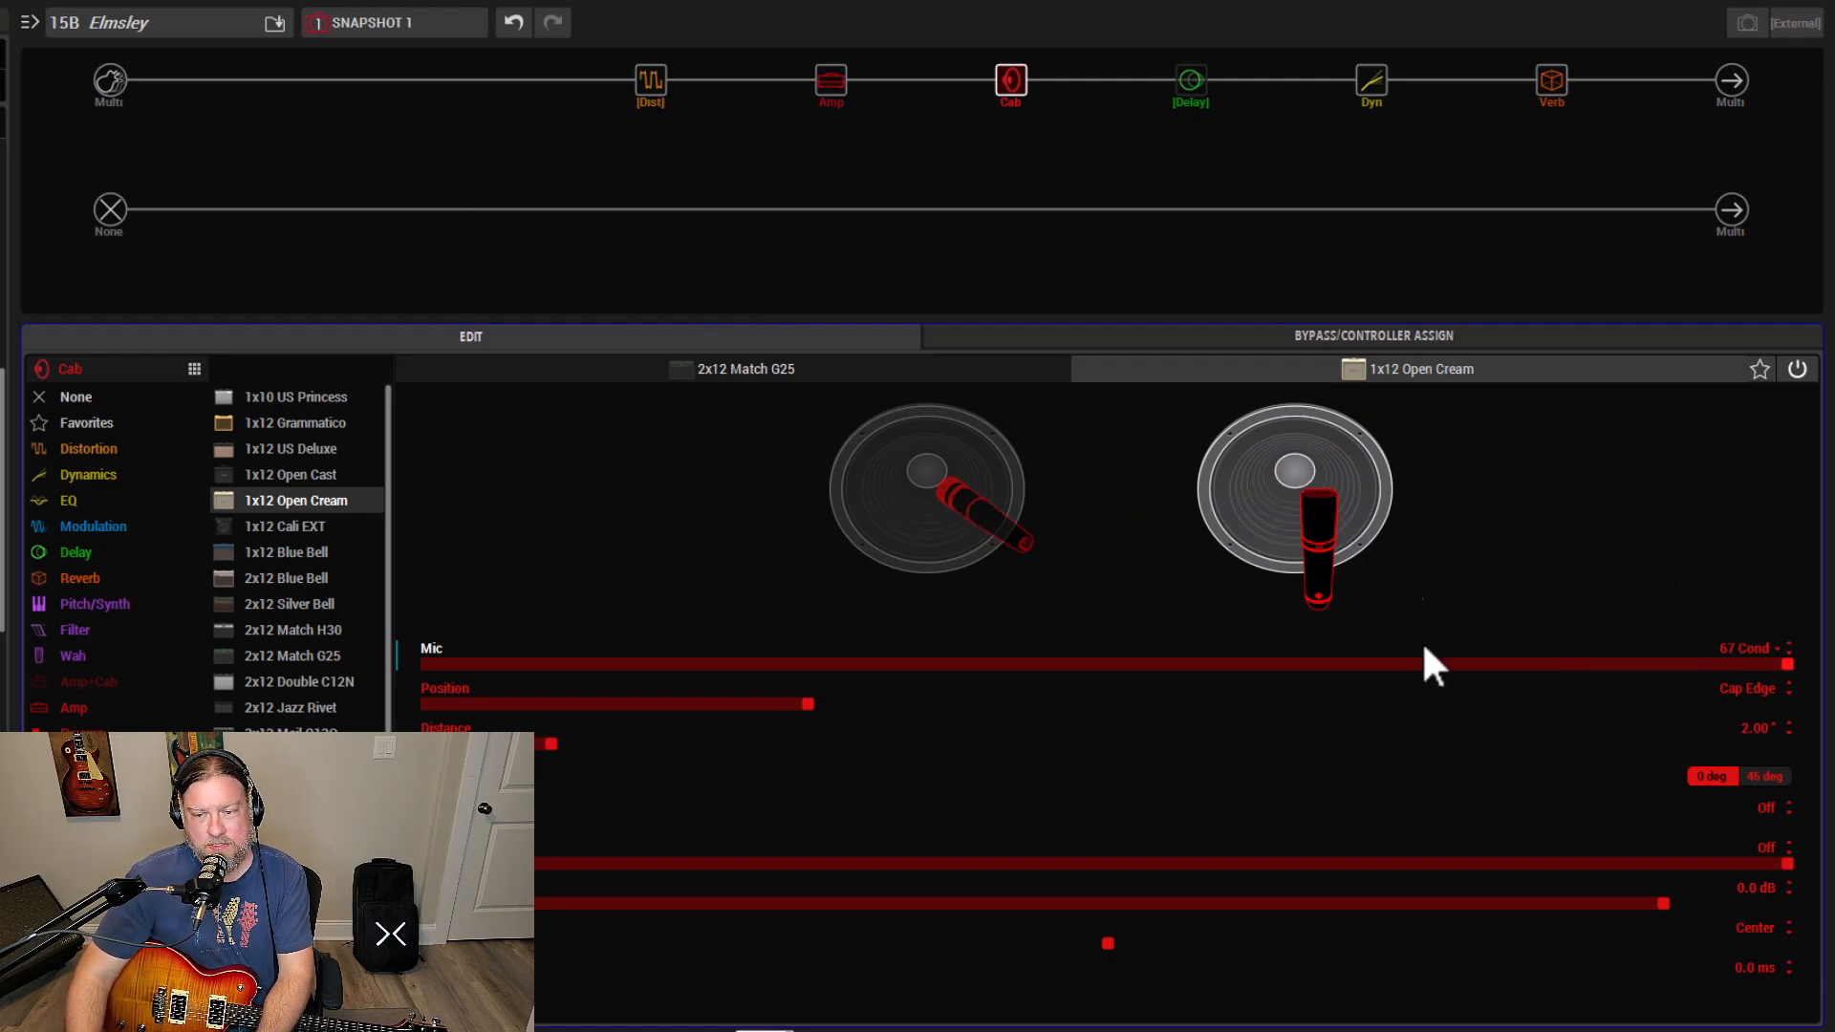
{"action": "mouse_move", "coordinate": [965, 457]}
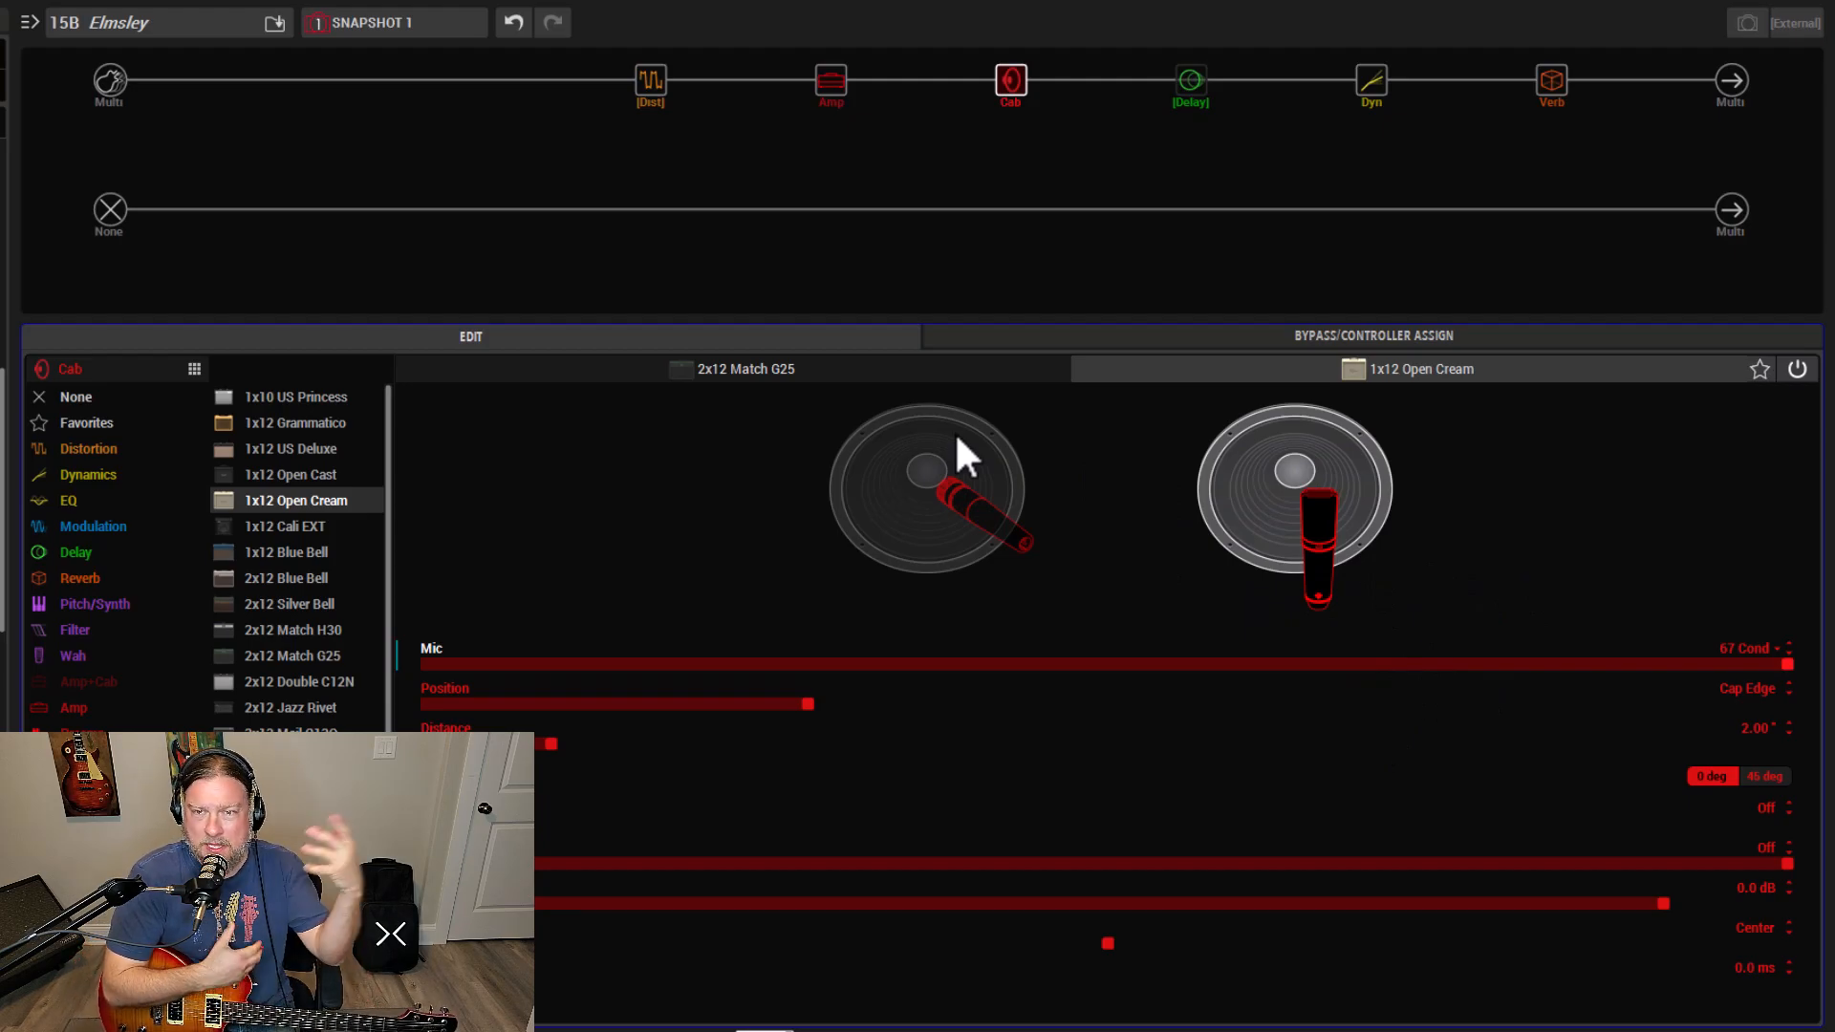
{"action": "mouse_move", "coordinate": [1310, 538]}
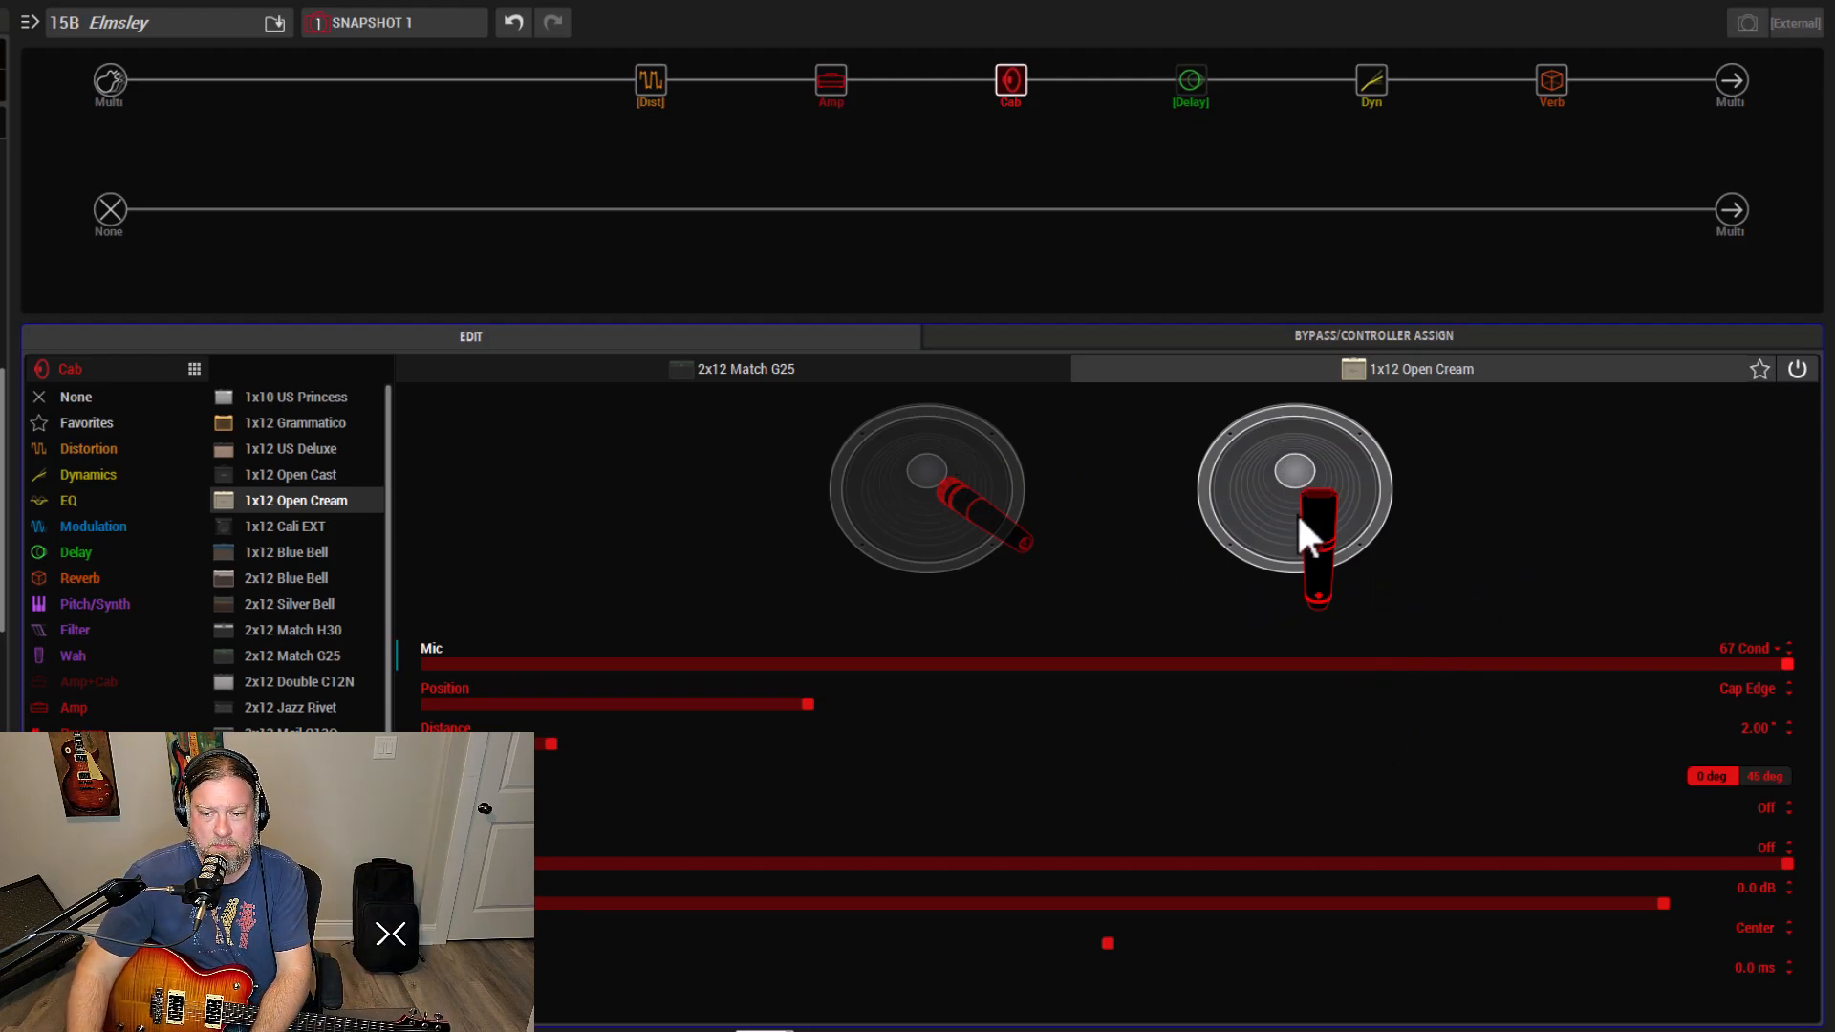